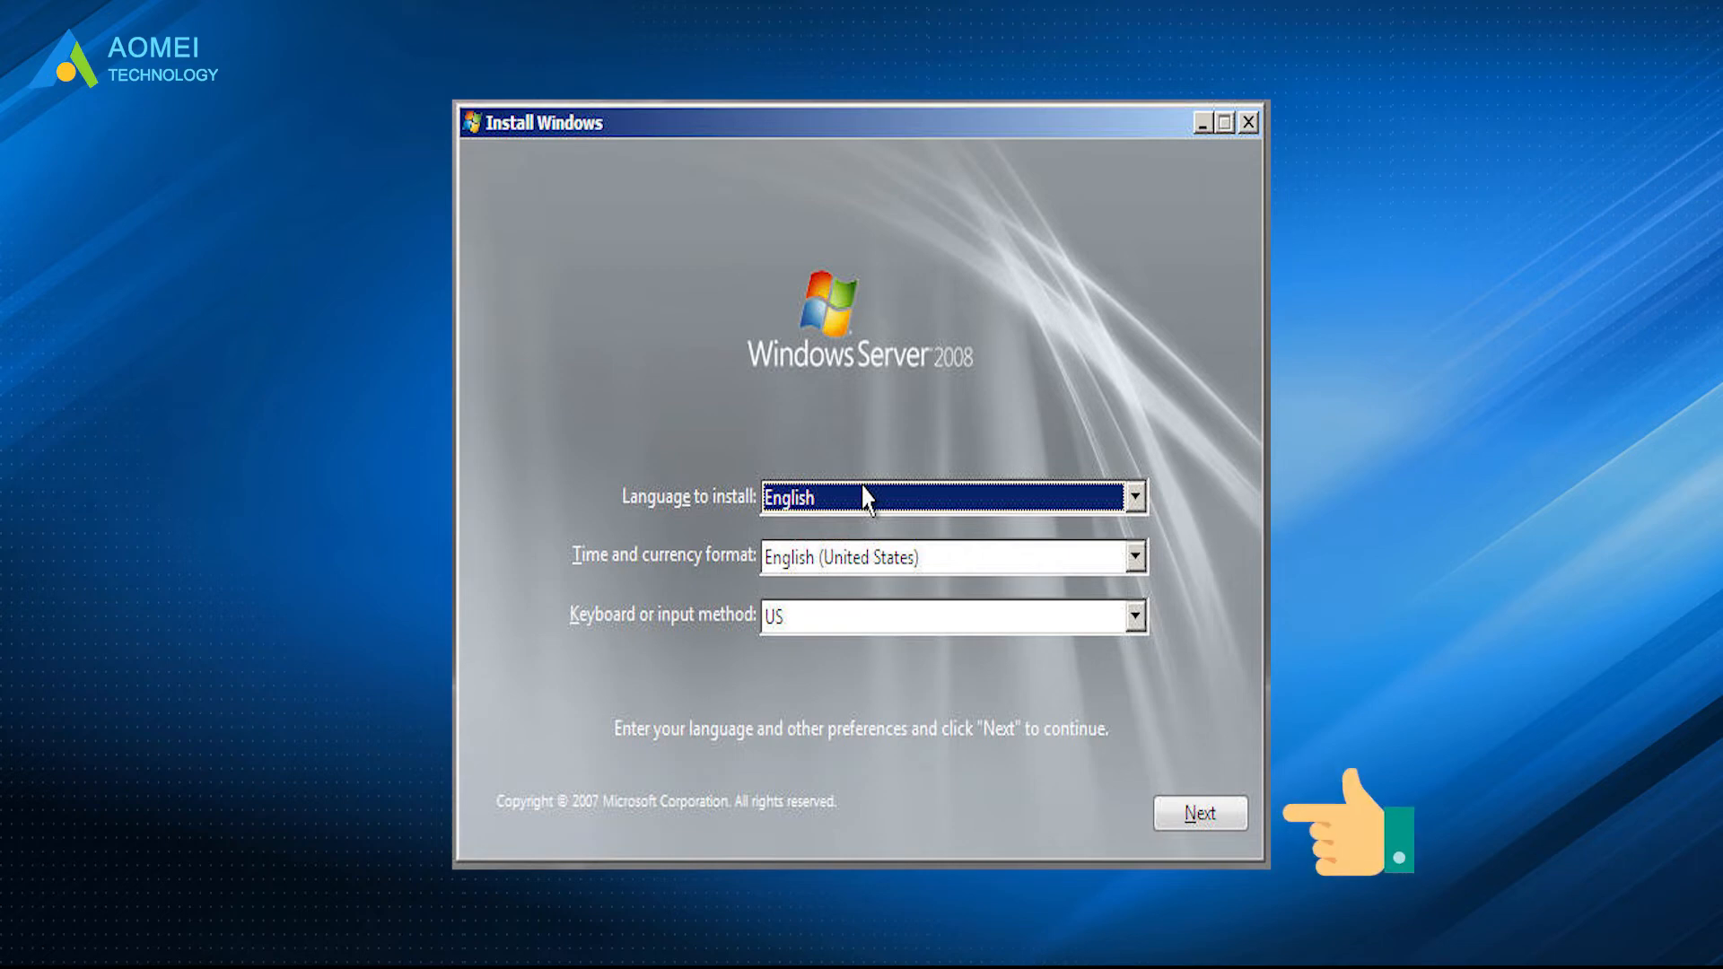
Step: Accept the default language preferences and choose 'Repair your computer' instead of installing
left_click(1200, 812)
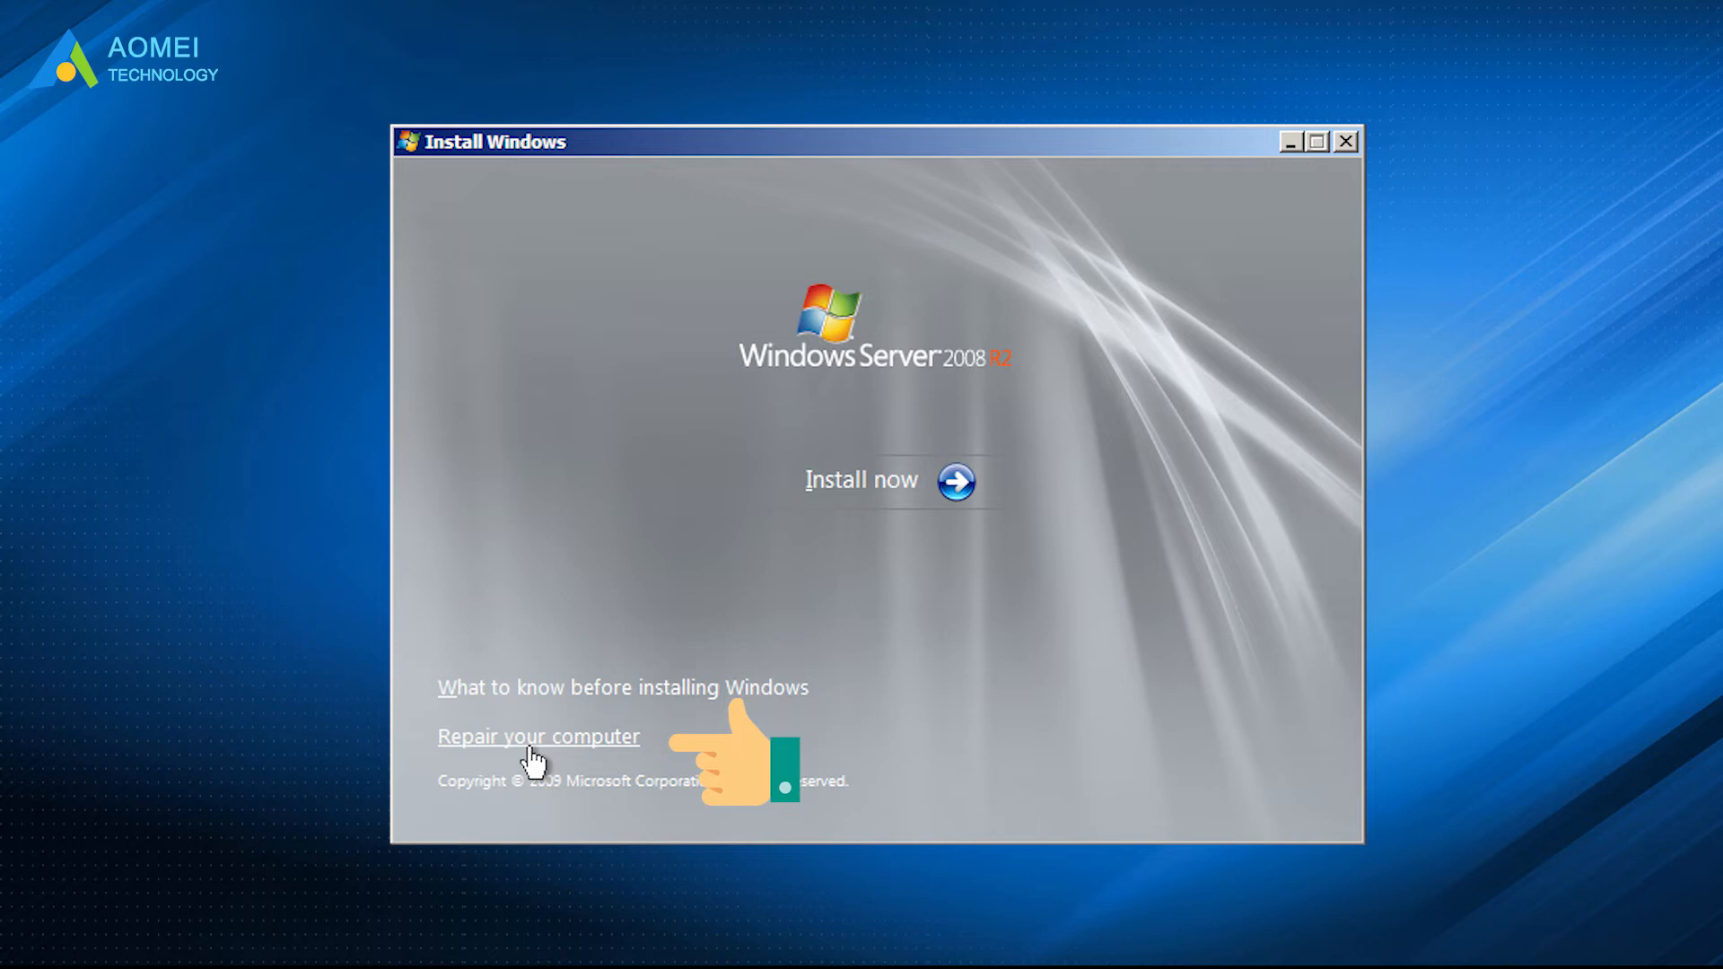
left_click(539, 737)
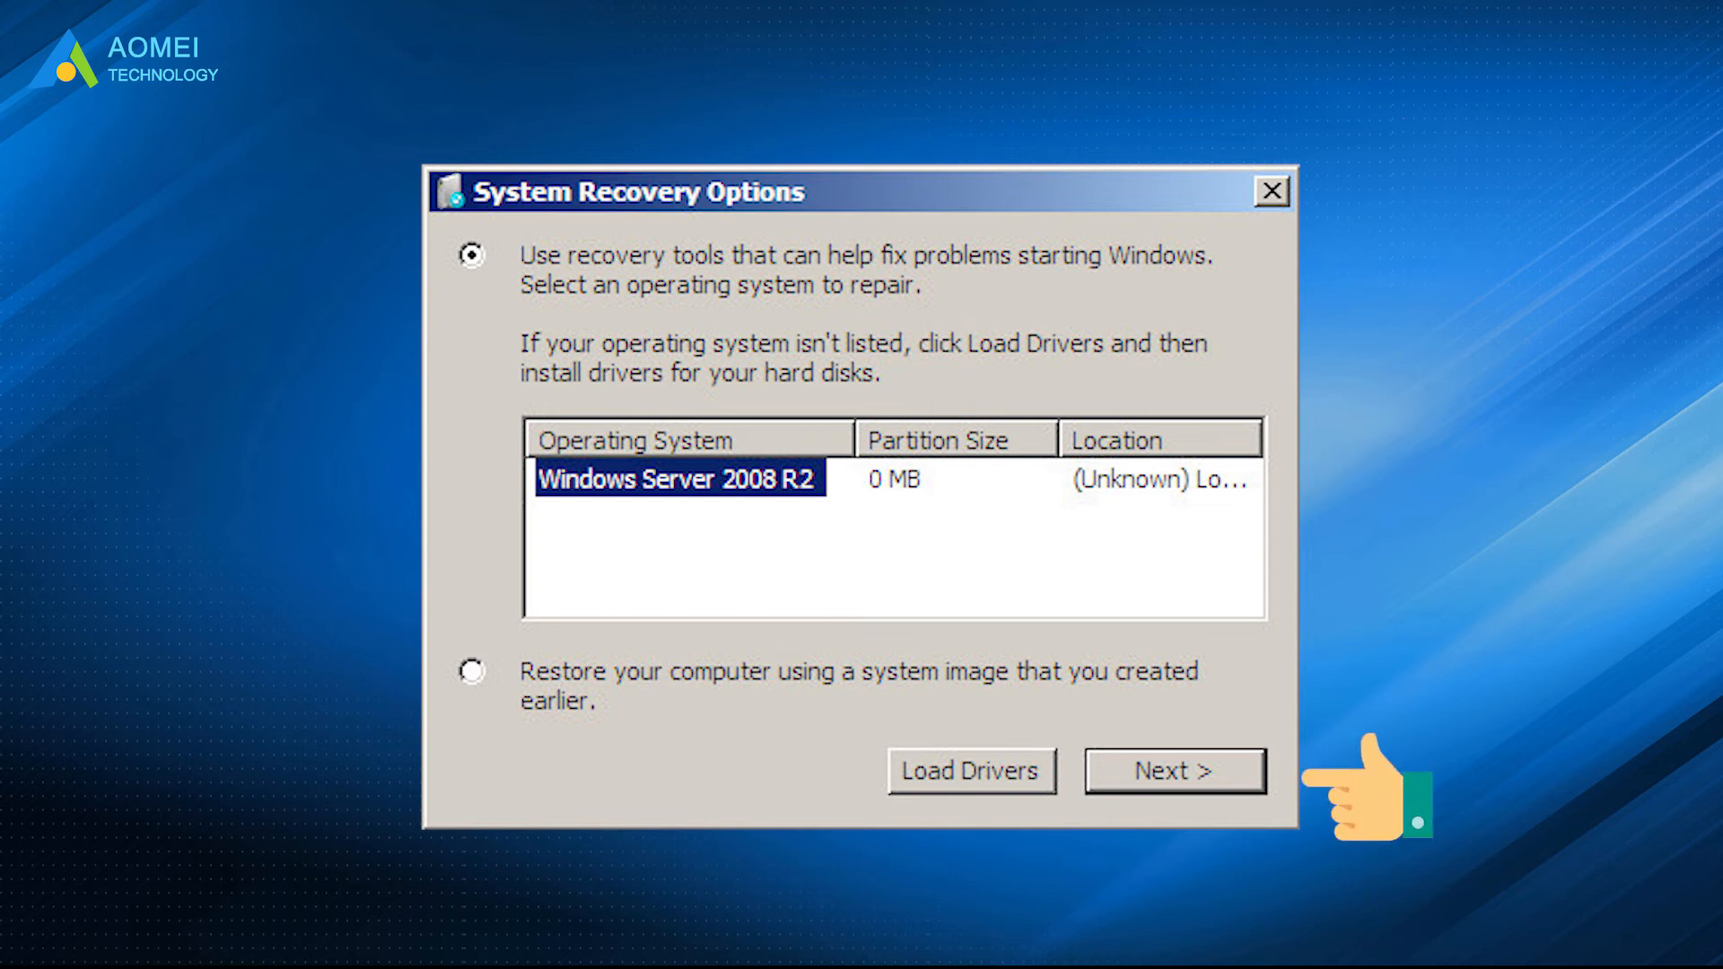
Step: Continue with the listed Windows Server 2008 R2 installation to reach the recovery tools
left_click(1175, 770)
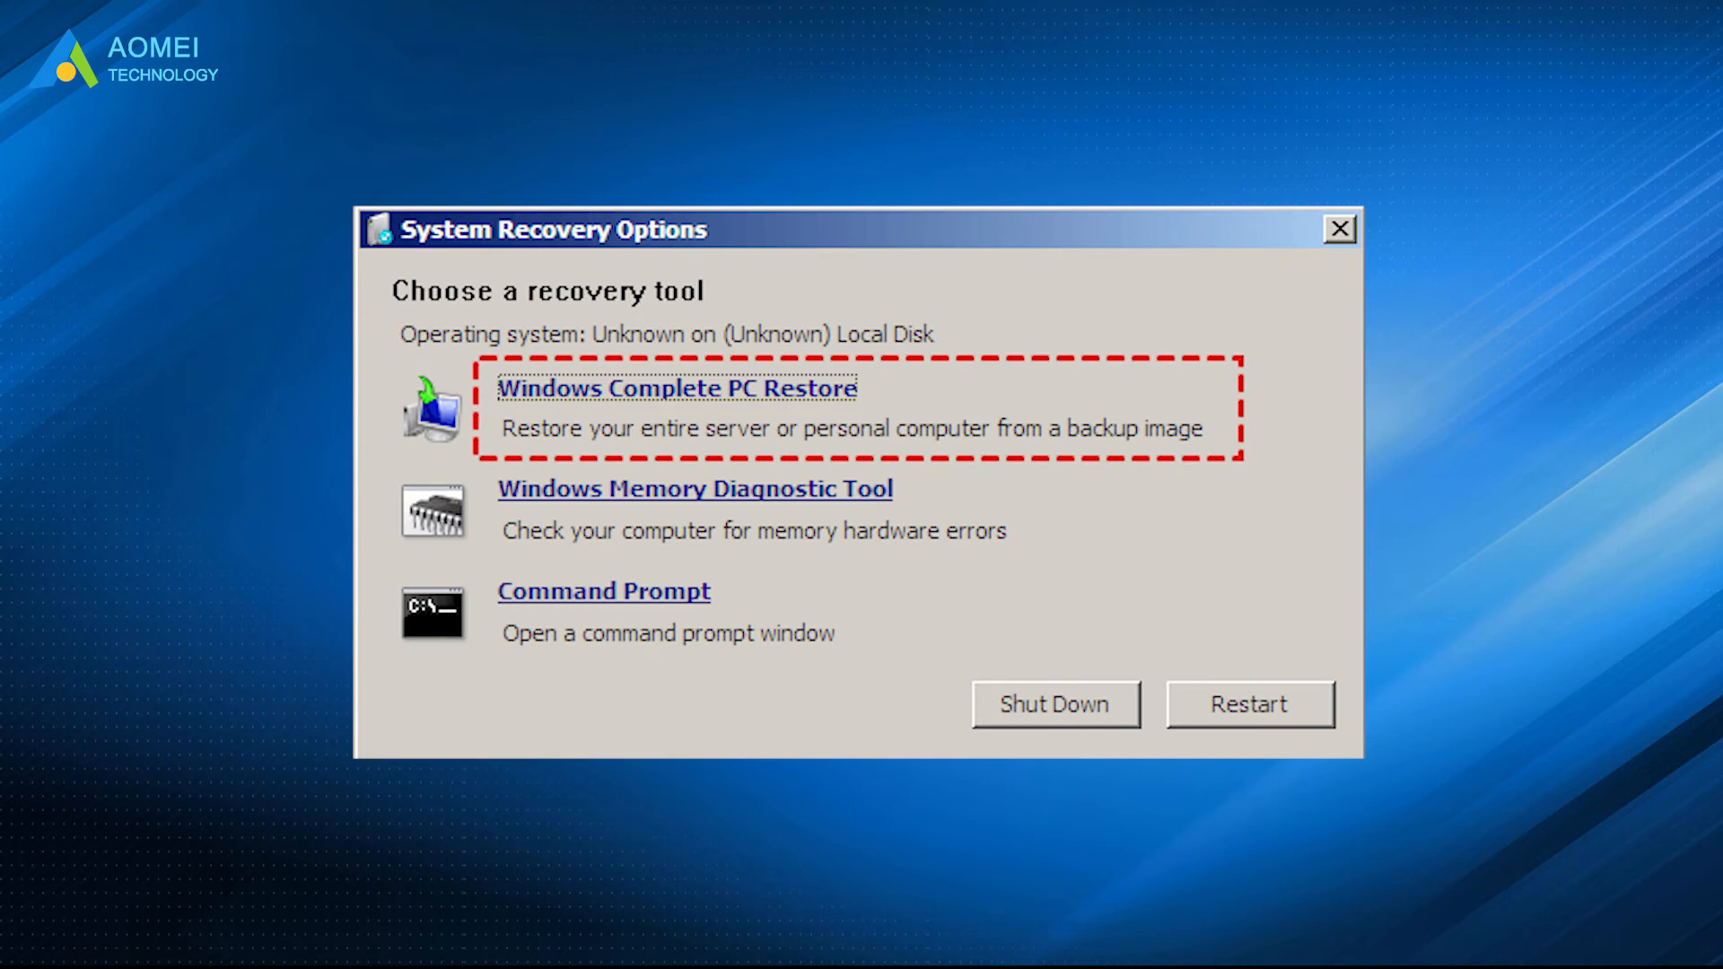
left_click(676, 388)
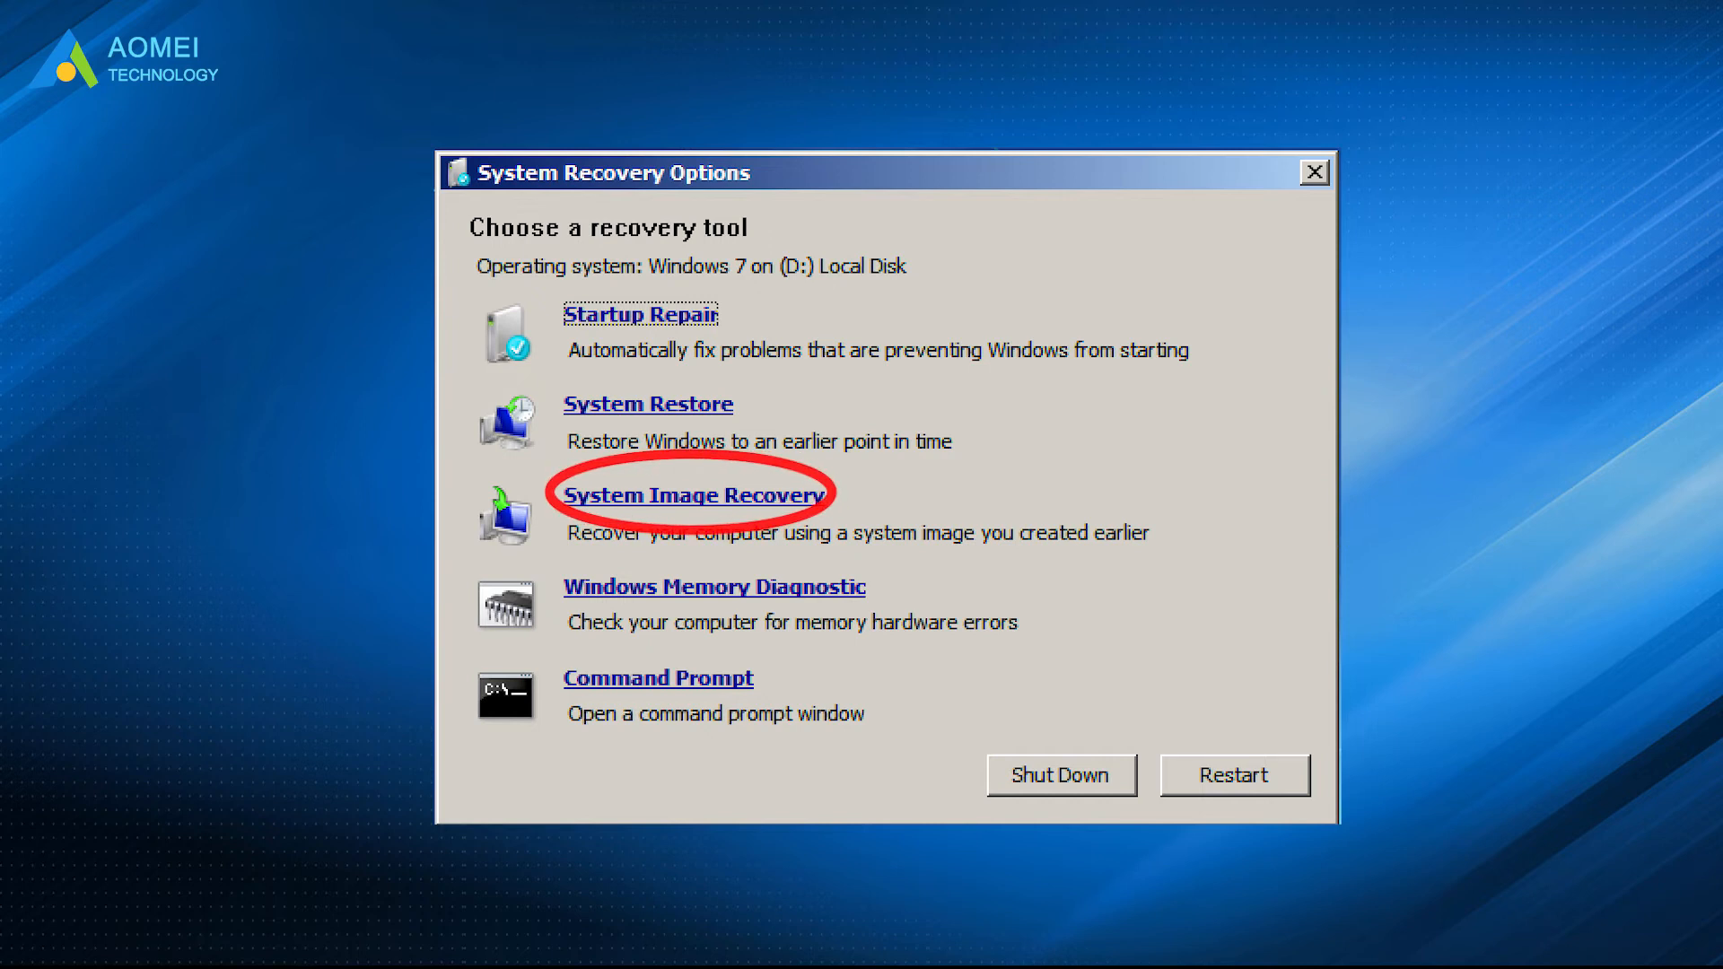
Step: Launch System Image Recovery and accept the recommended Local Disk (D:) backup
left_click(692, 495)
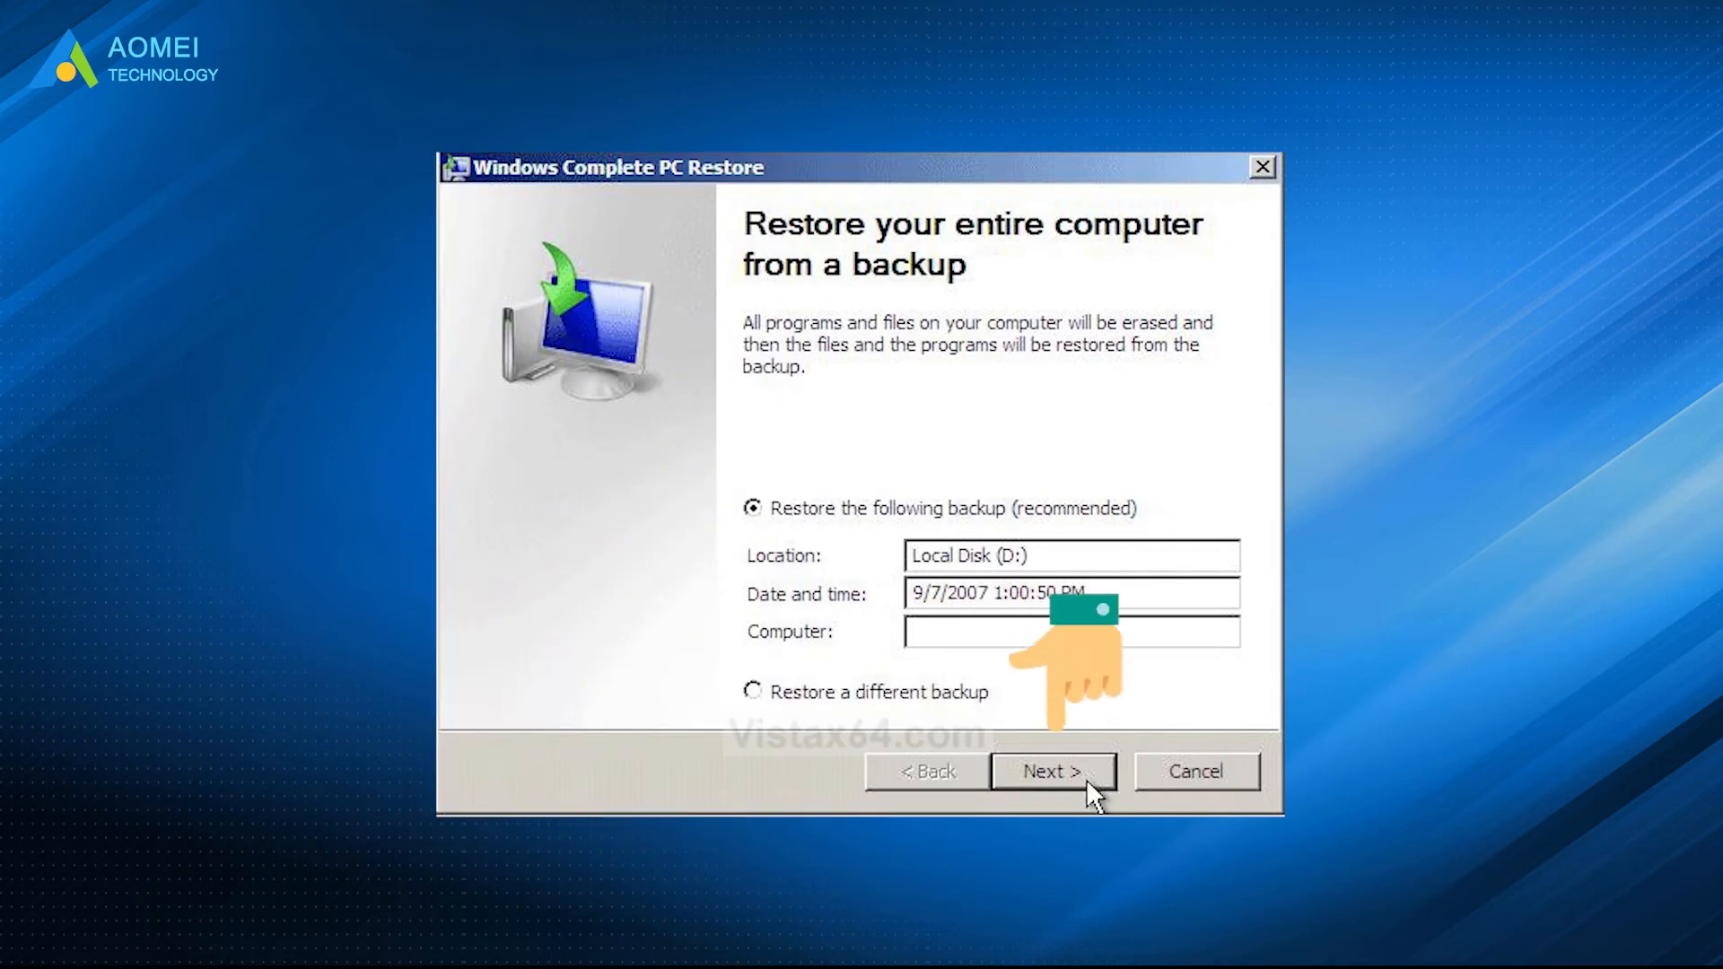
left_click(1053, 771)
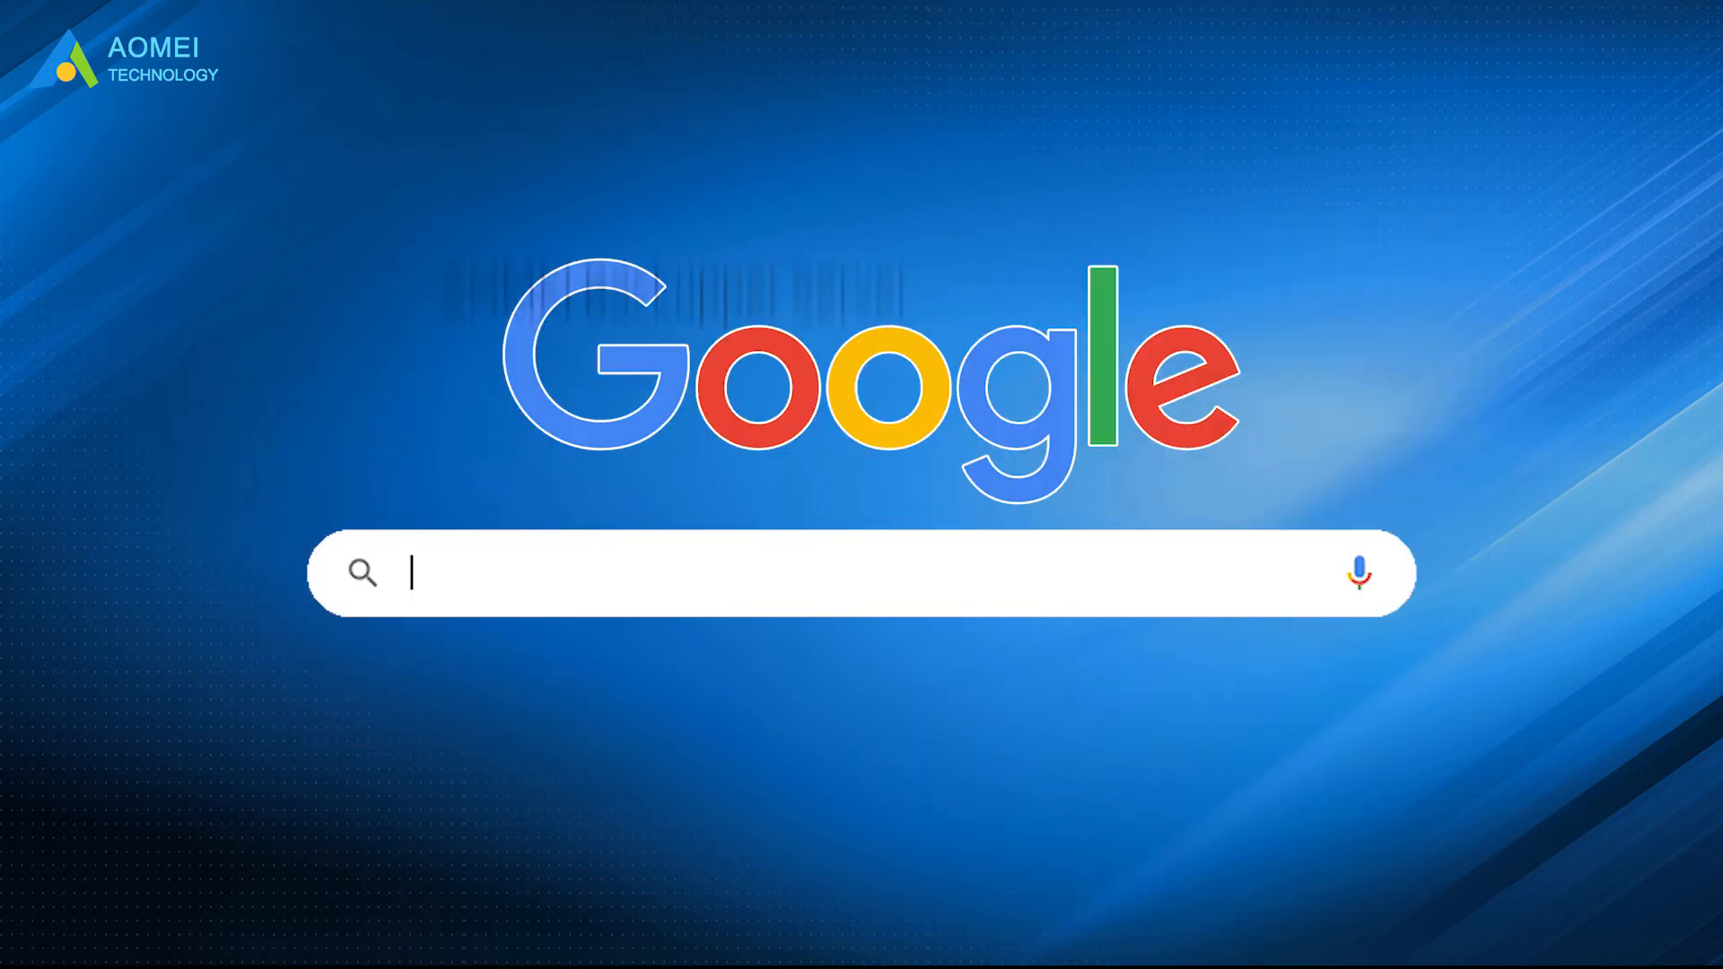
Step: Search Google for 'AOMEI Backupper Server'
type("AOMEI Backupper Server")
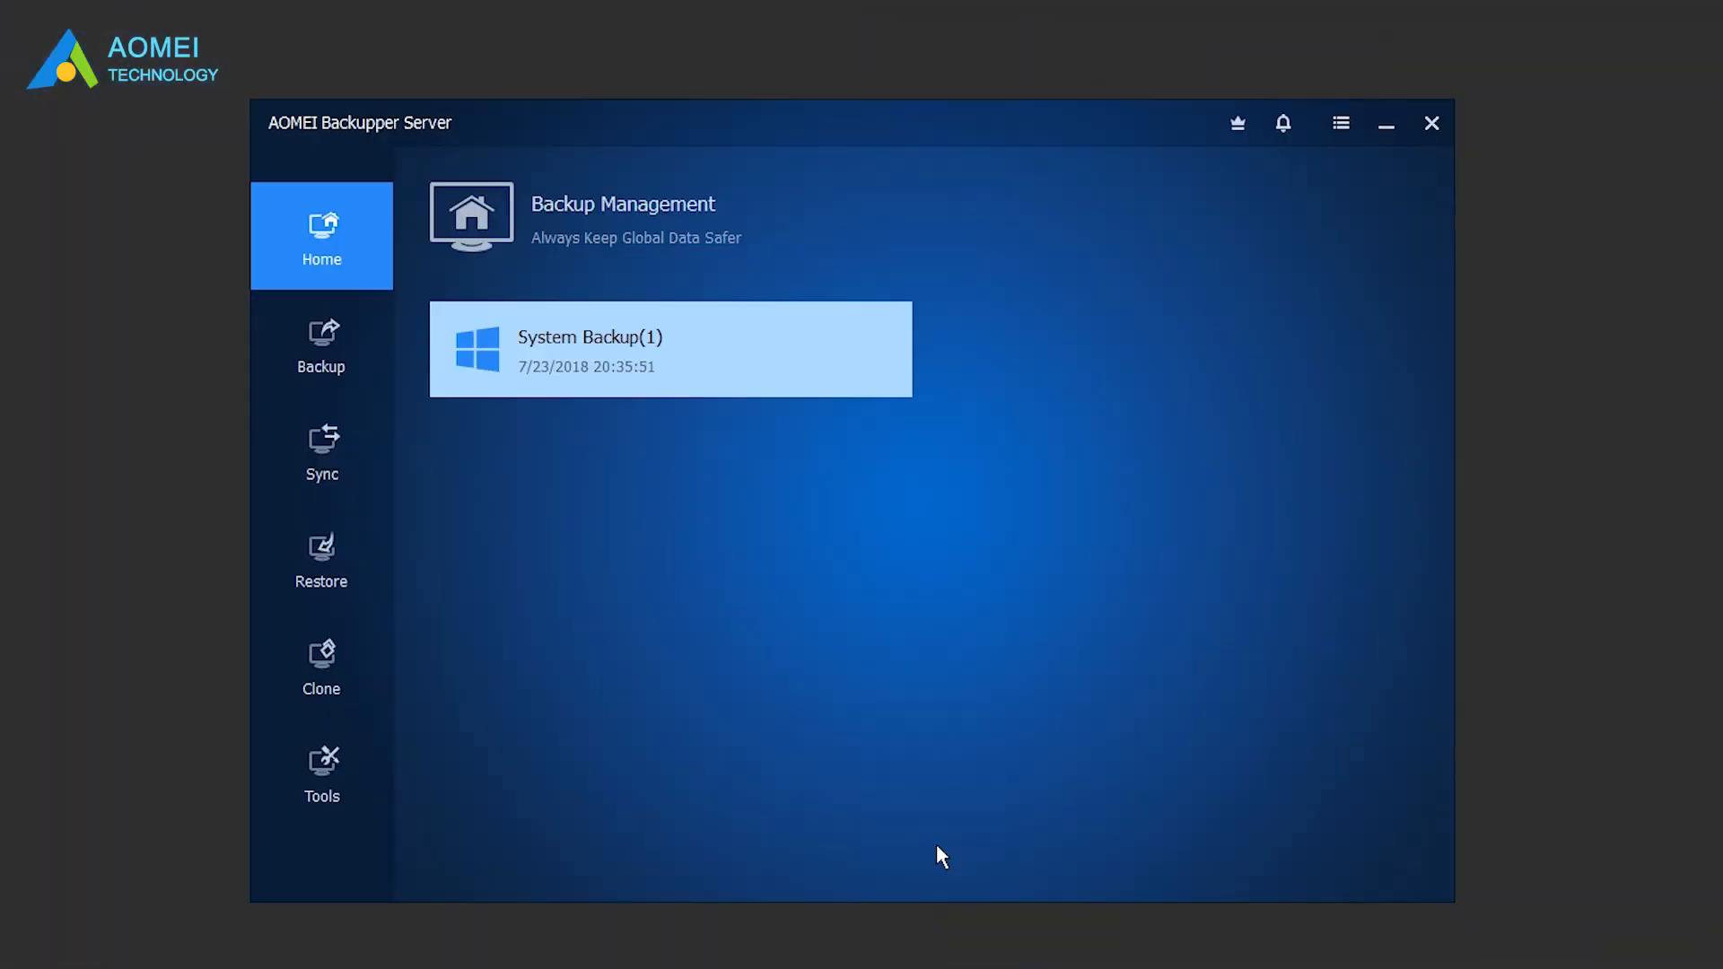
Step: Review the System Backup task targeting E:\, then view the Clone options
left_click(322, 343)
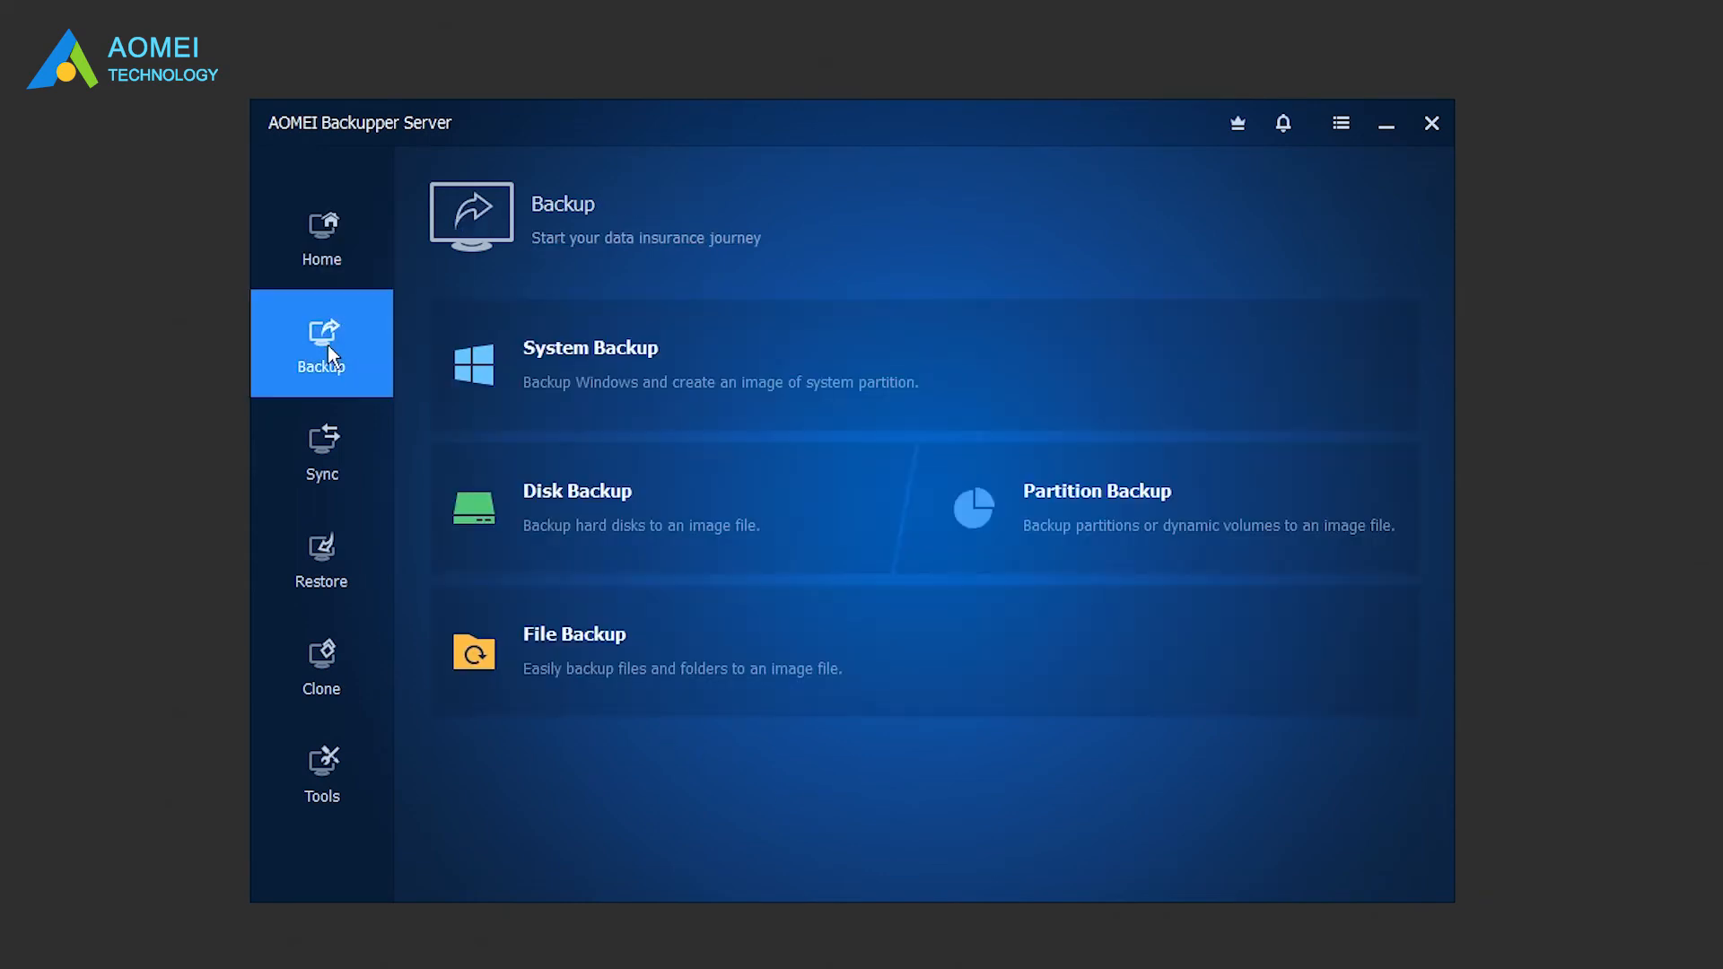
left_click(590, 348)
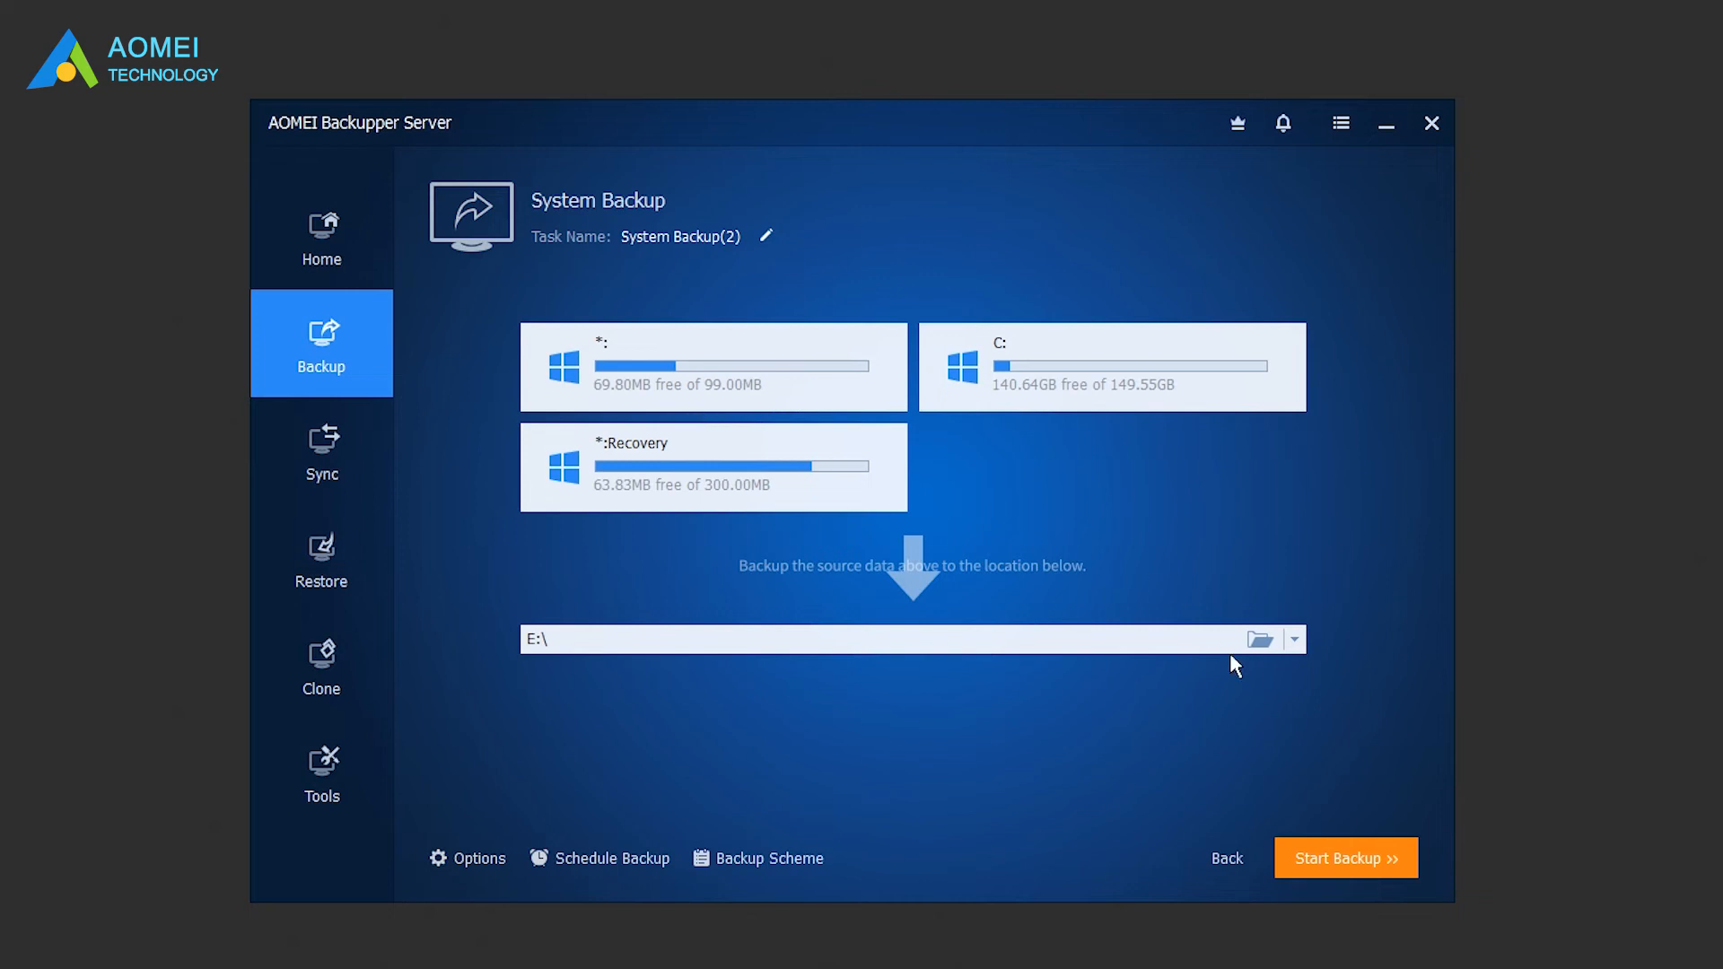
mouse_move(1144, 837)
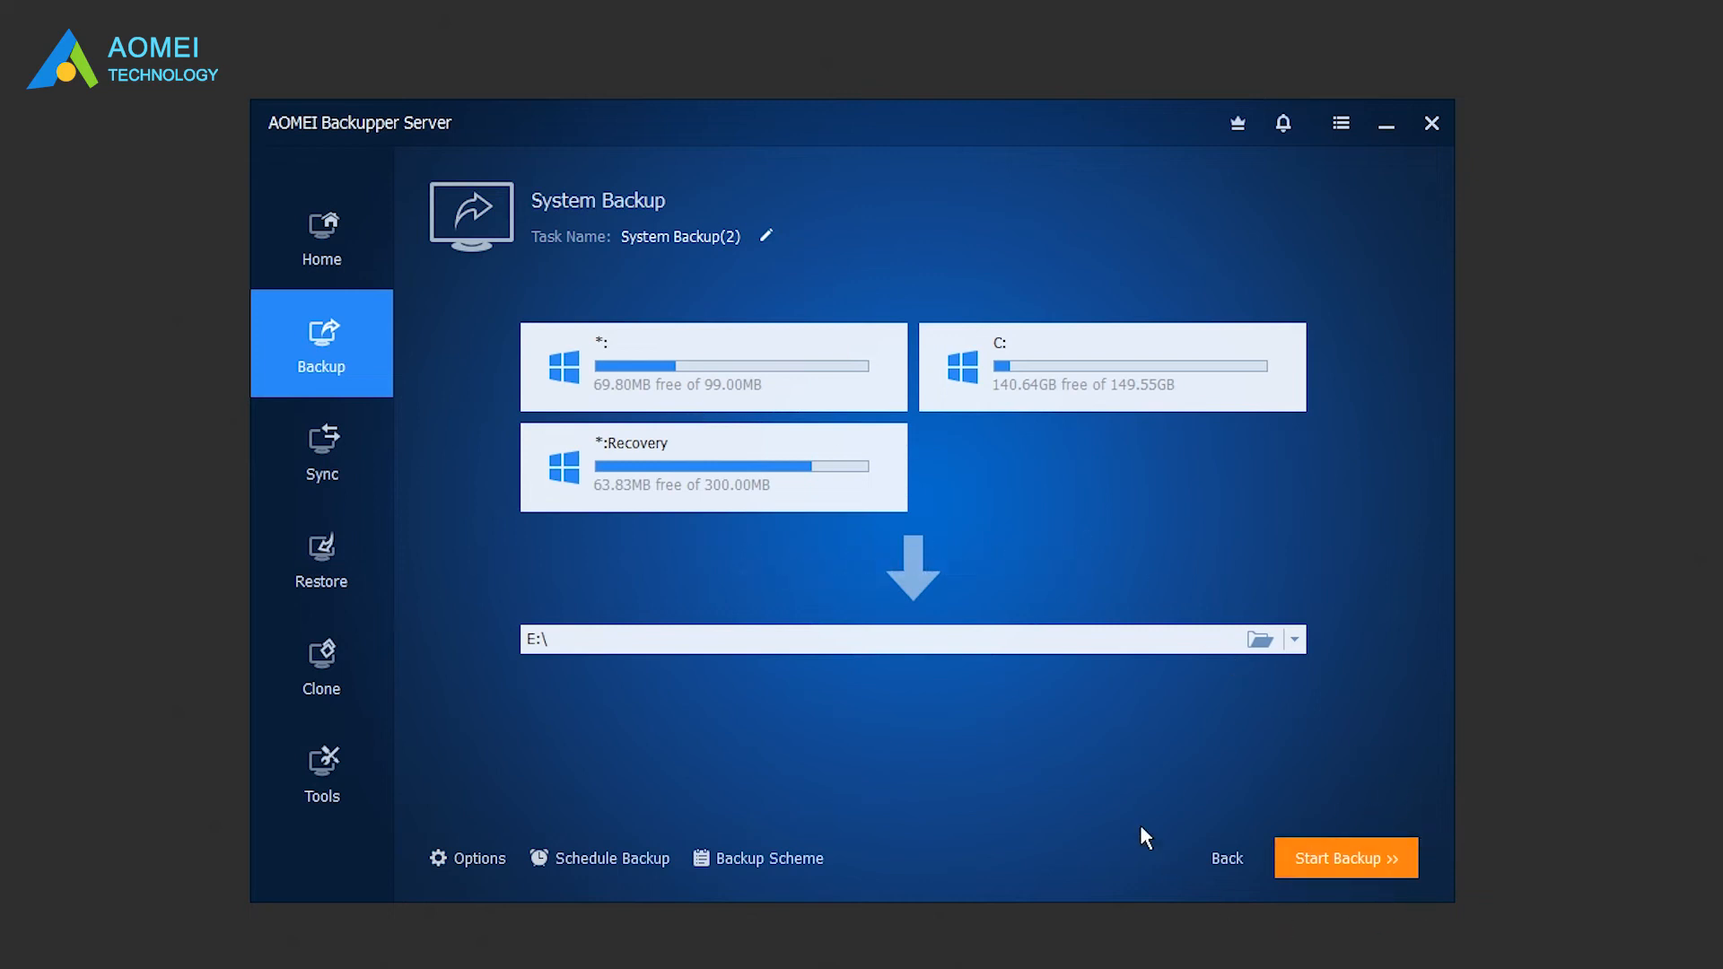
mouse_move(1071, 836)
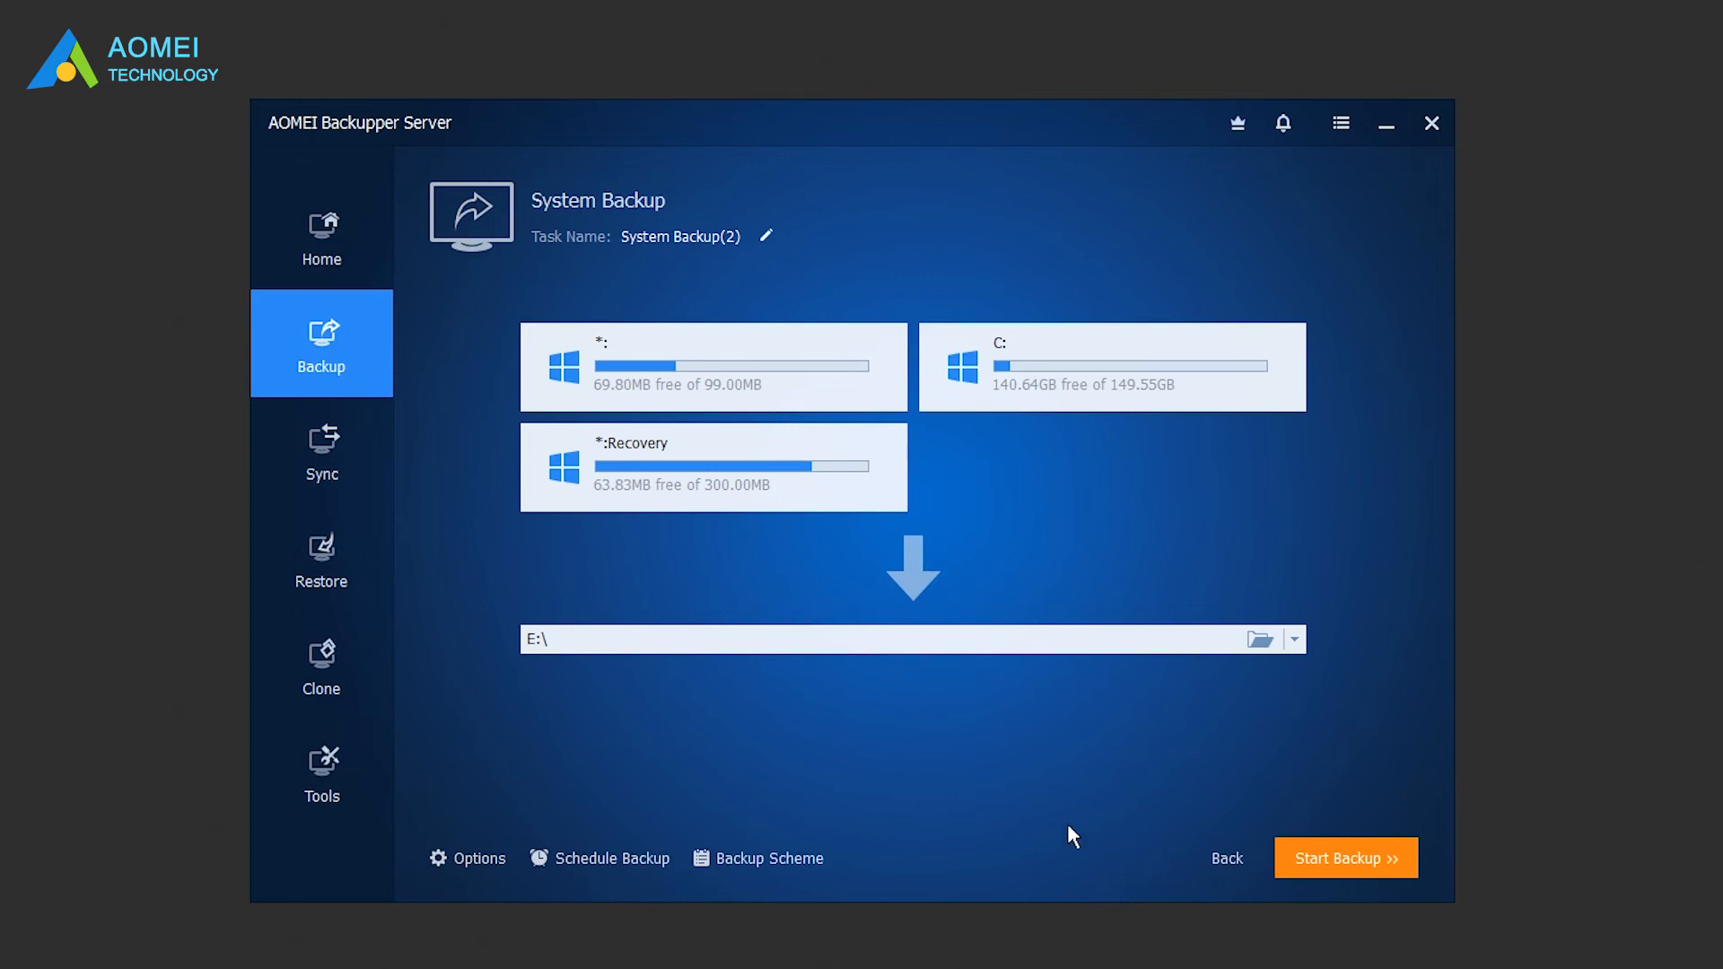
left_click(321, 666)
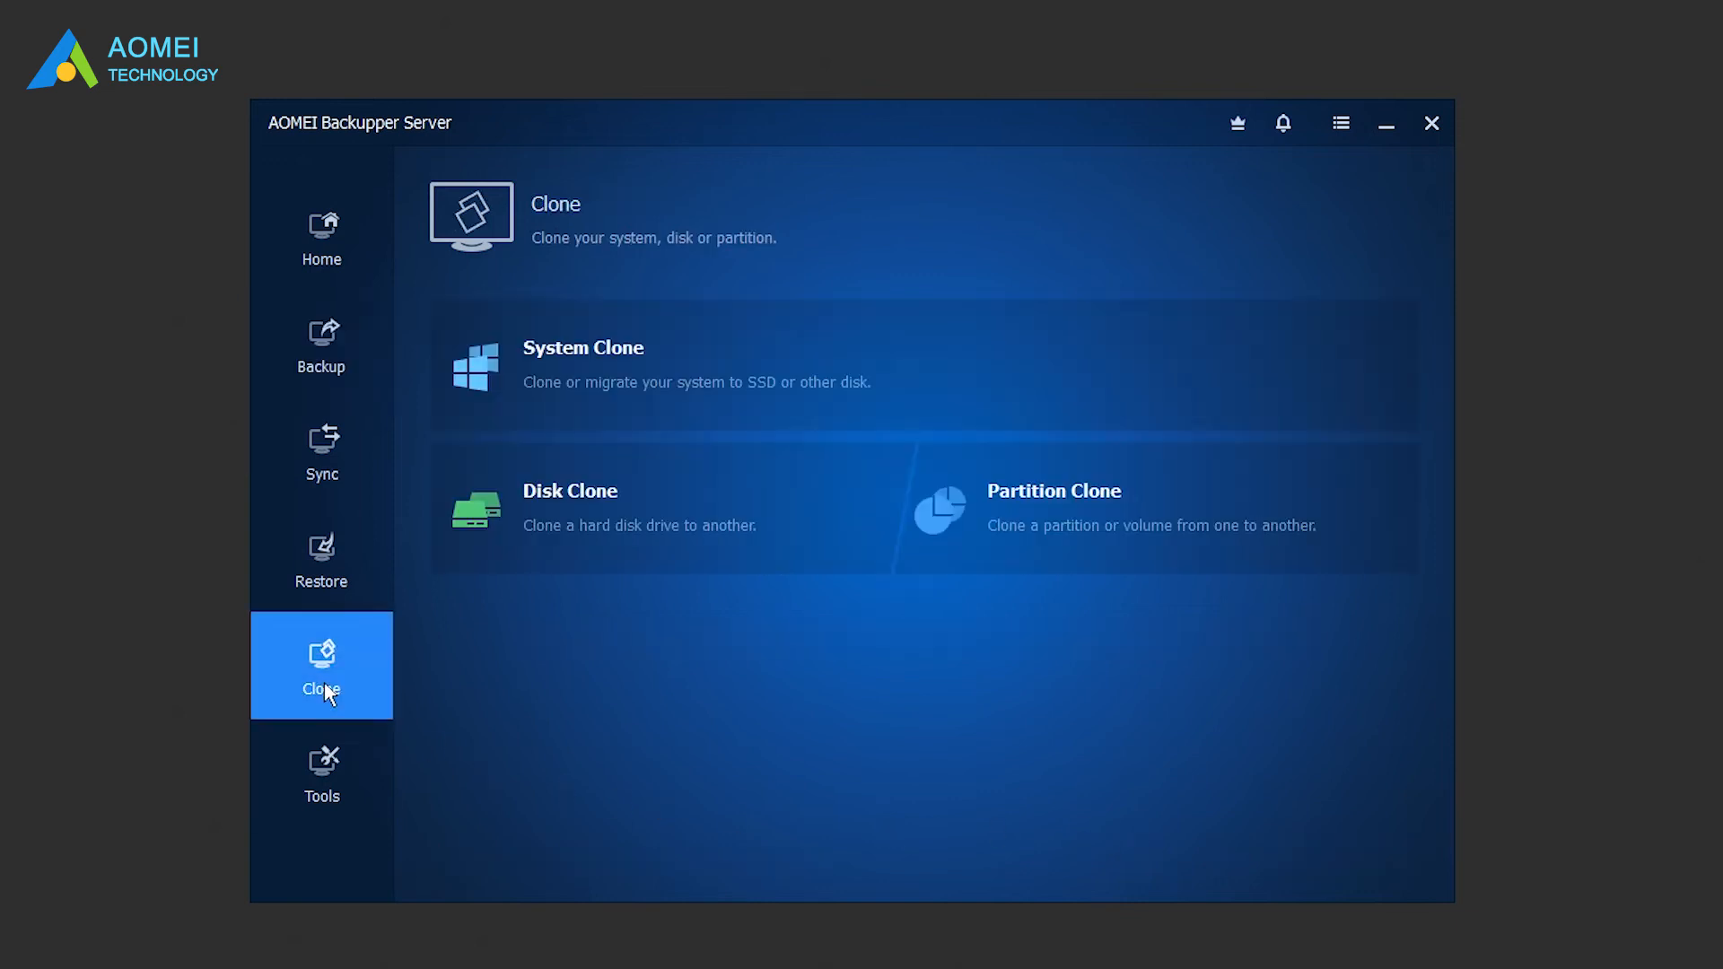
mouse_move(740, 363)
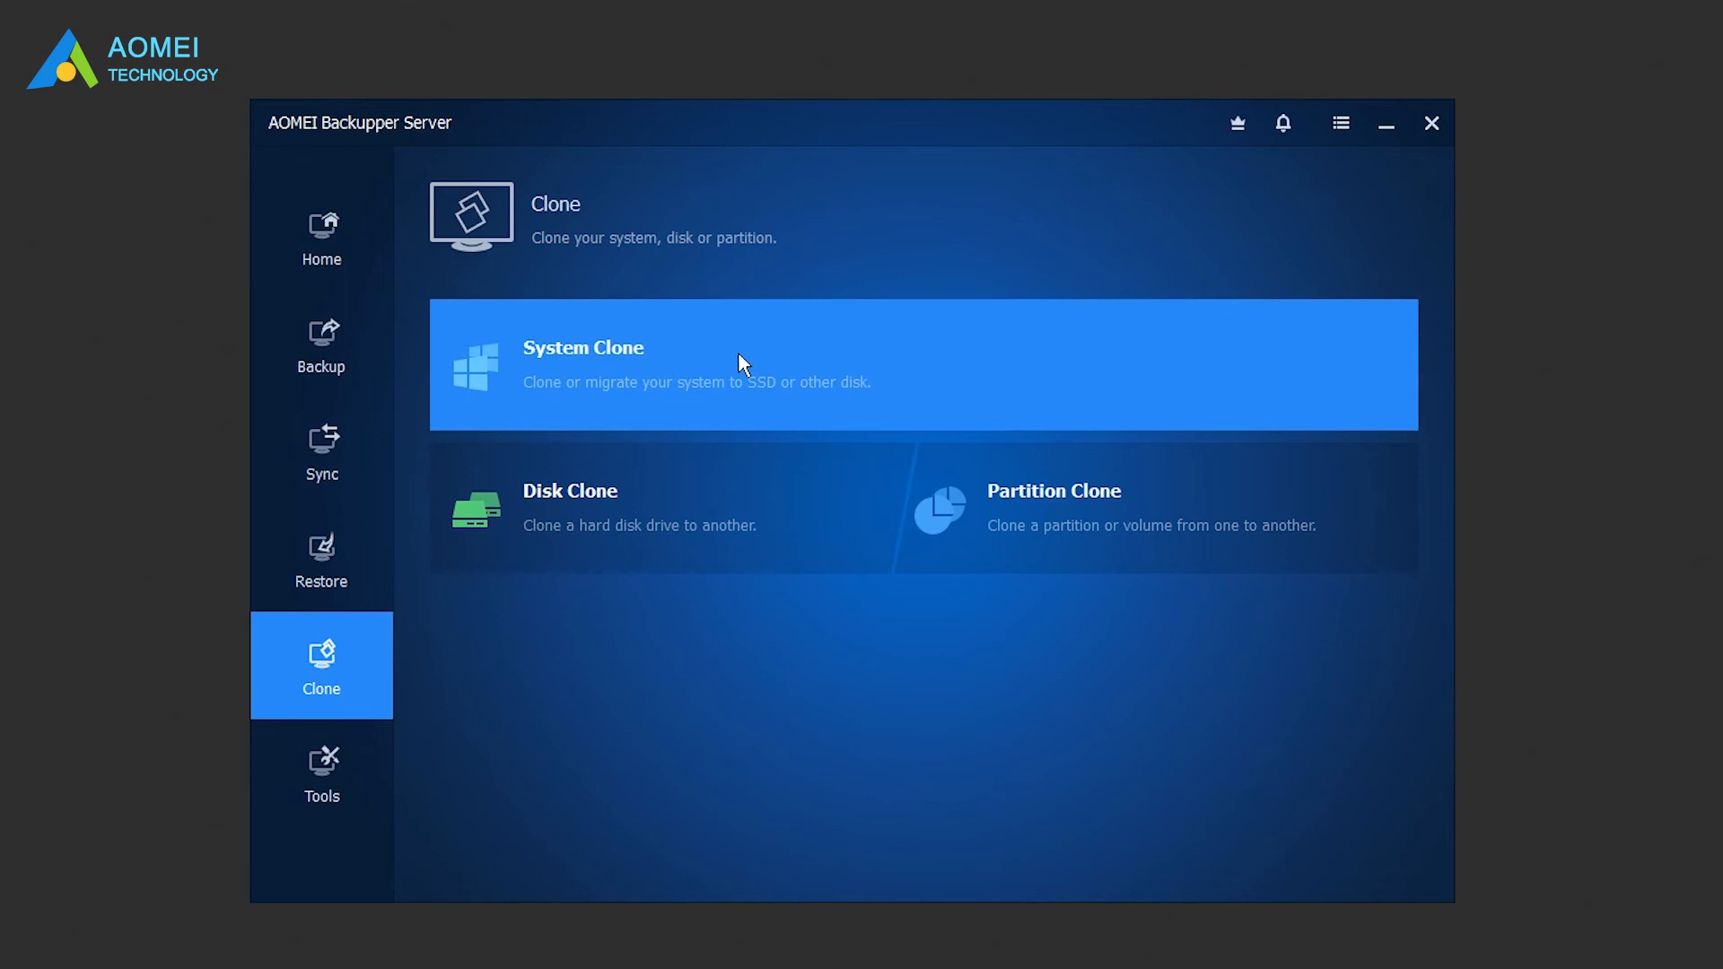
mouse_move(736, 510)
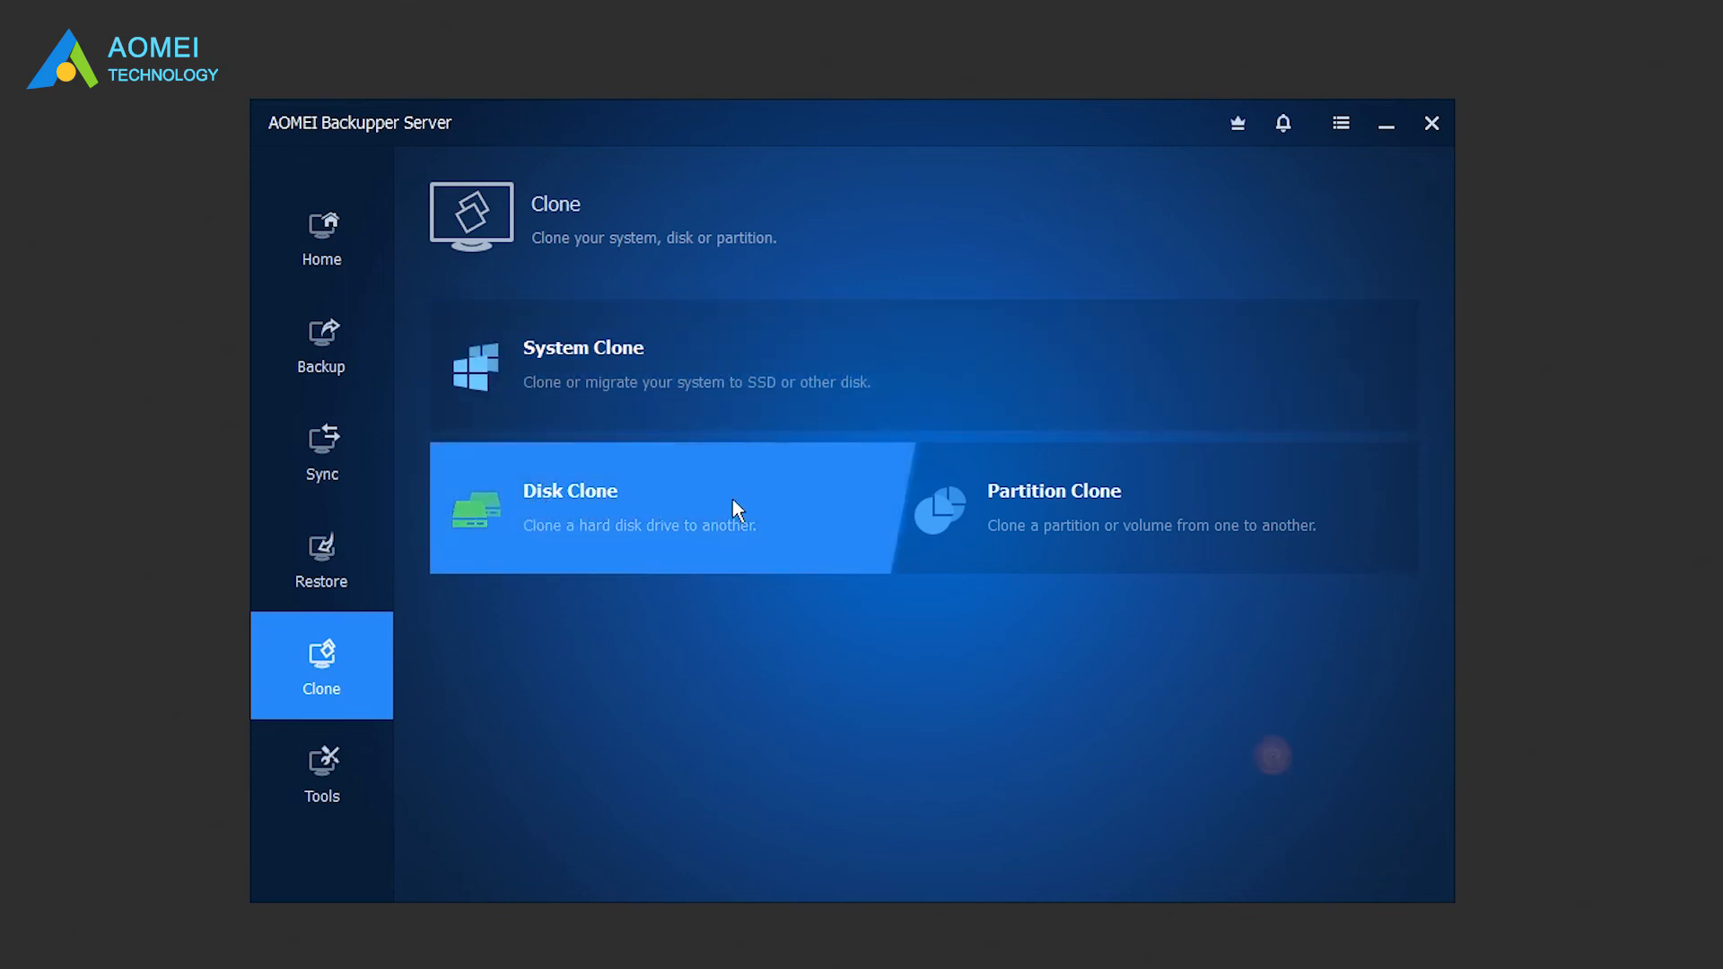
mouse_move(733, 656)
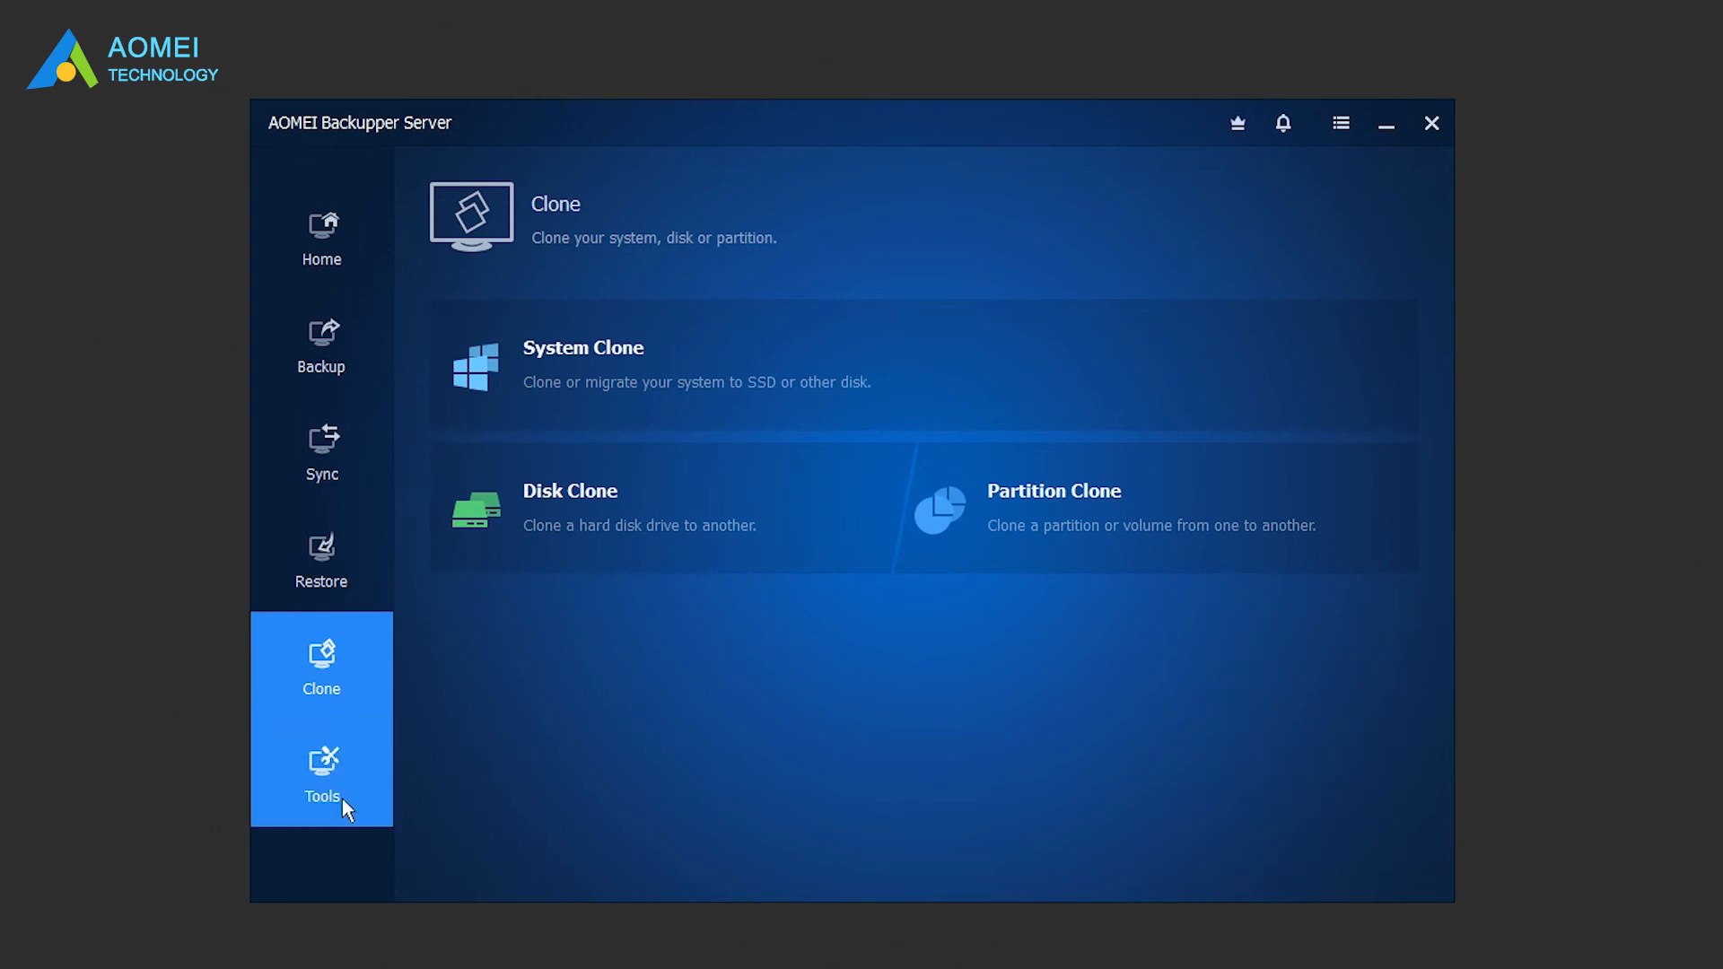
Step: Show the Tools page and start Create Bootable Media
left_click(321, 774)
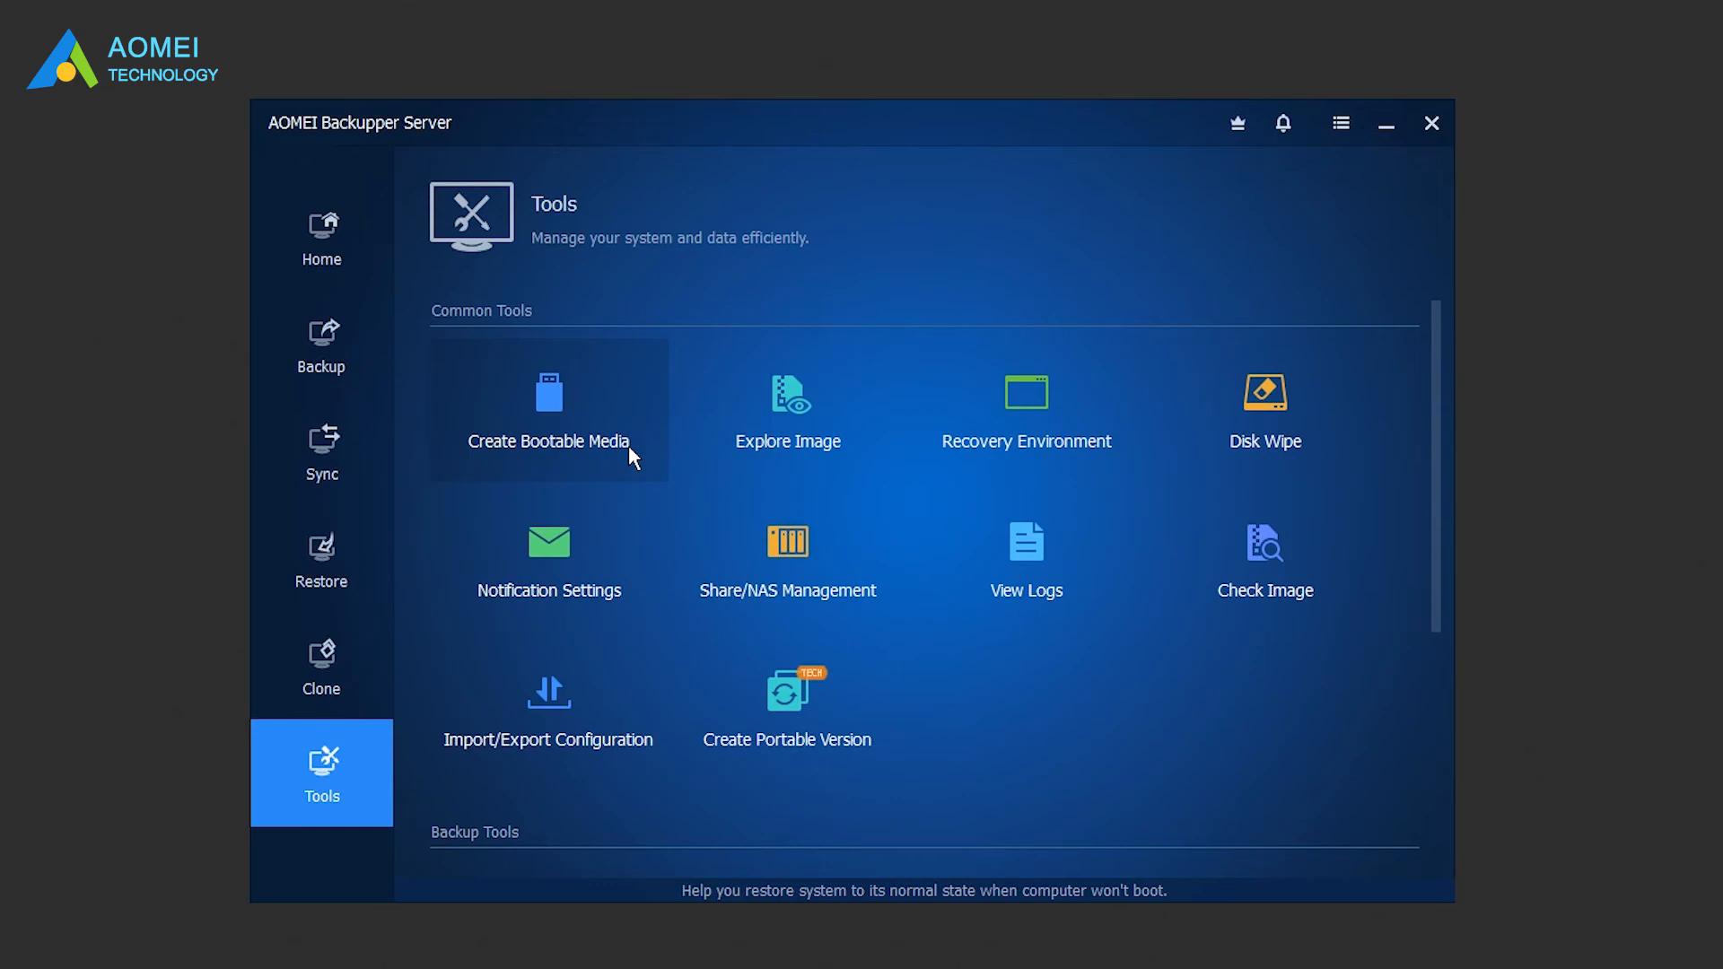
left_click(321, 237)
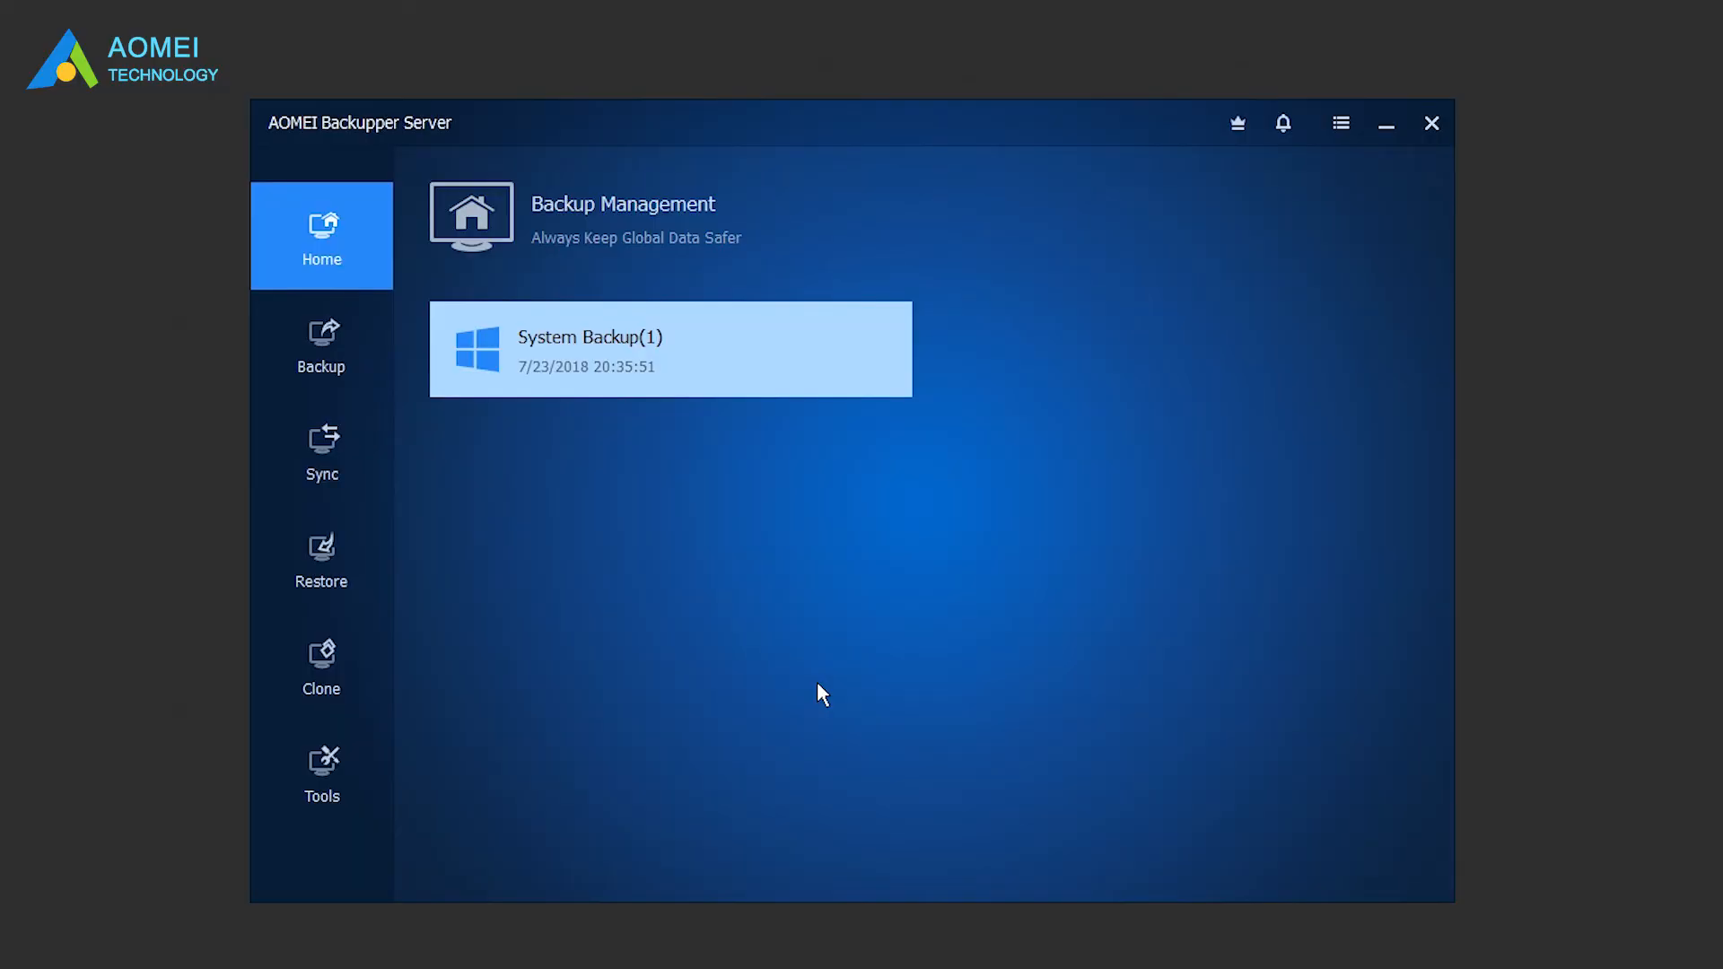
mouse_move(333, 583)
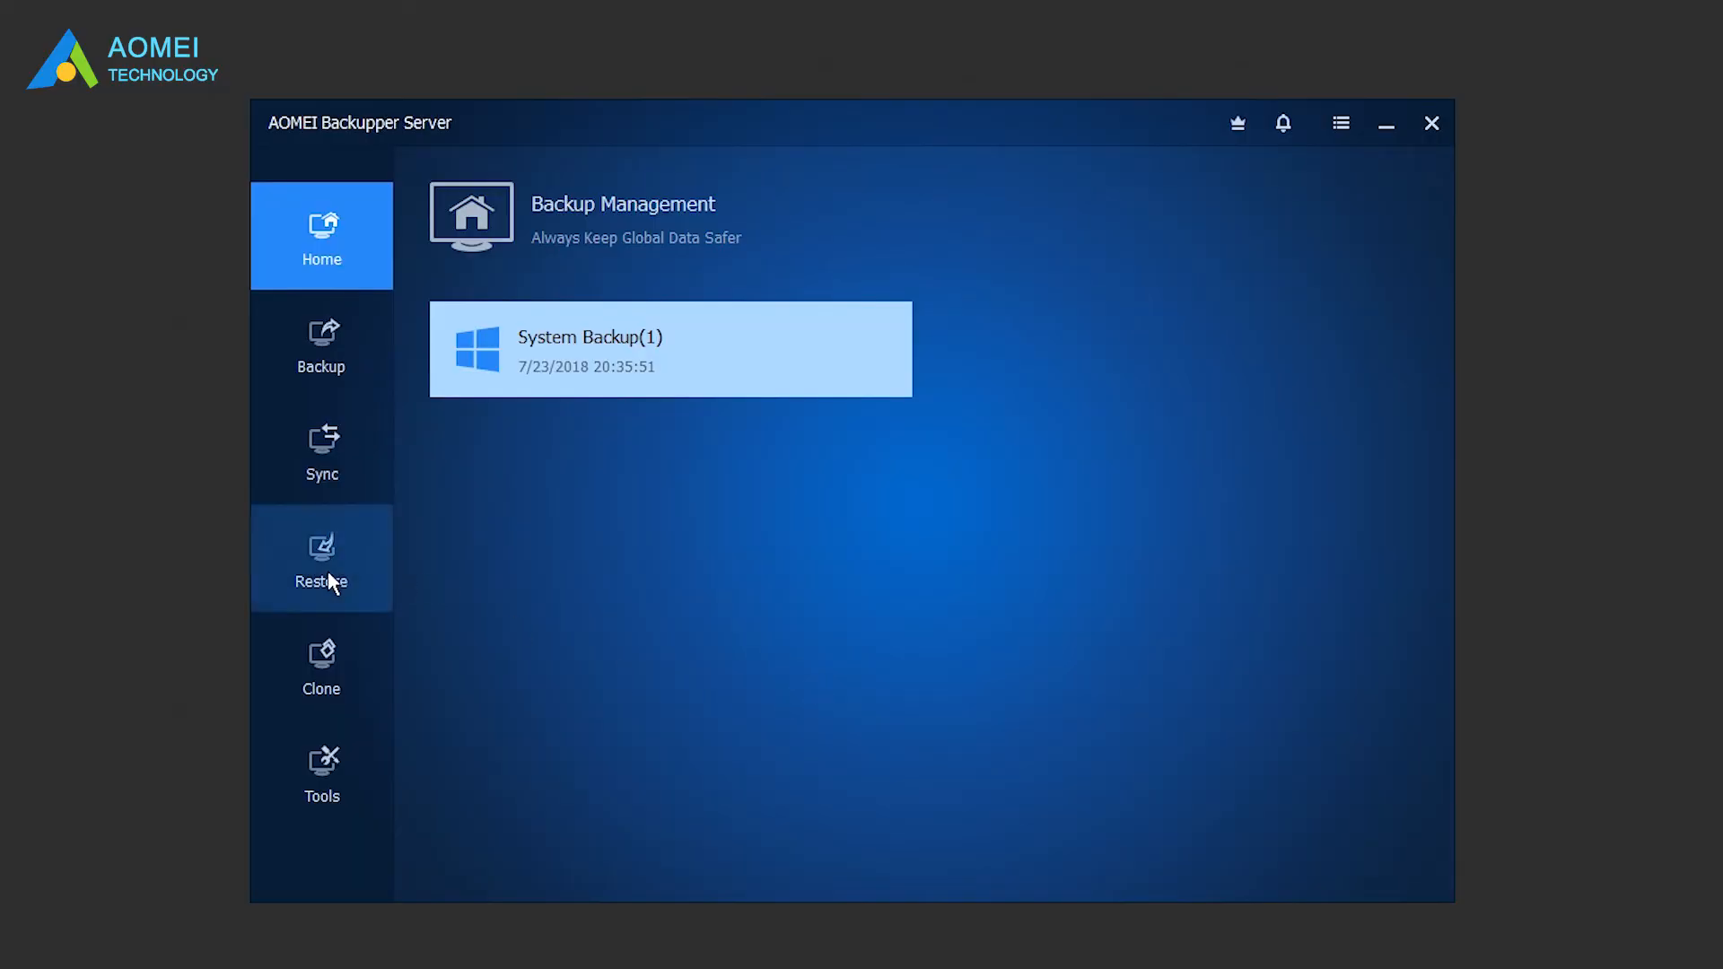
Step: Start a restore and load the System Backup(1) image file
left_click(321, 559)
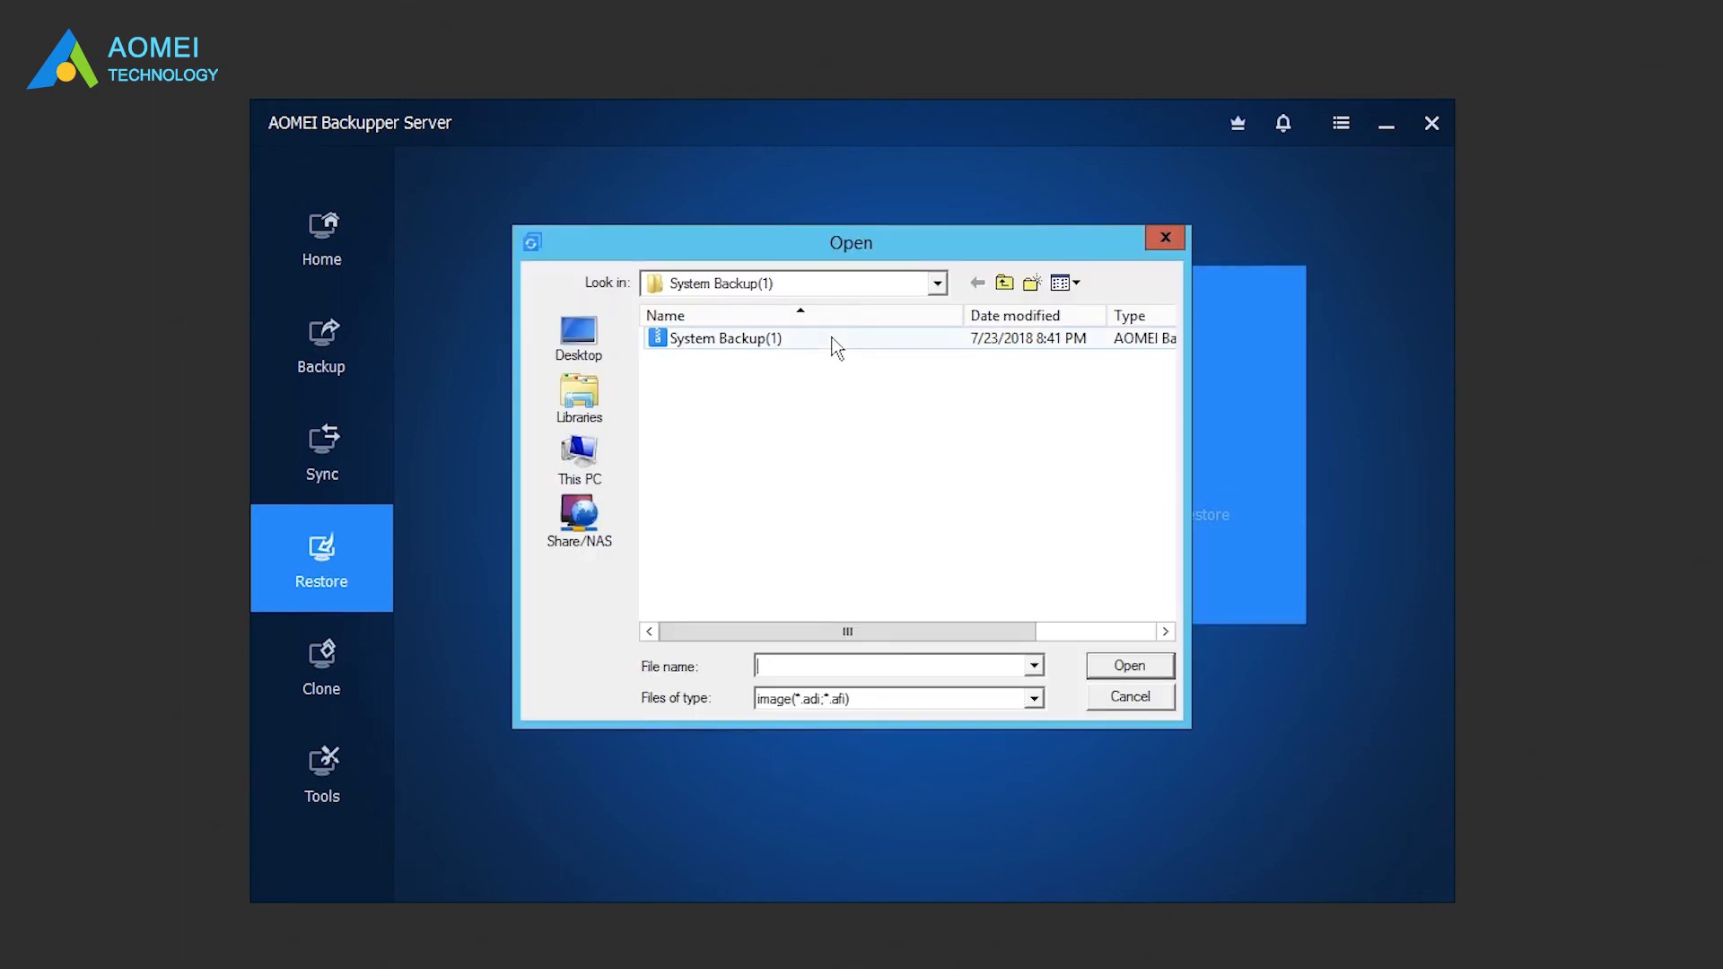
double_click(727, 338)
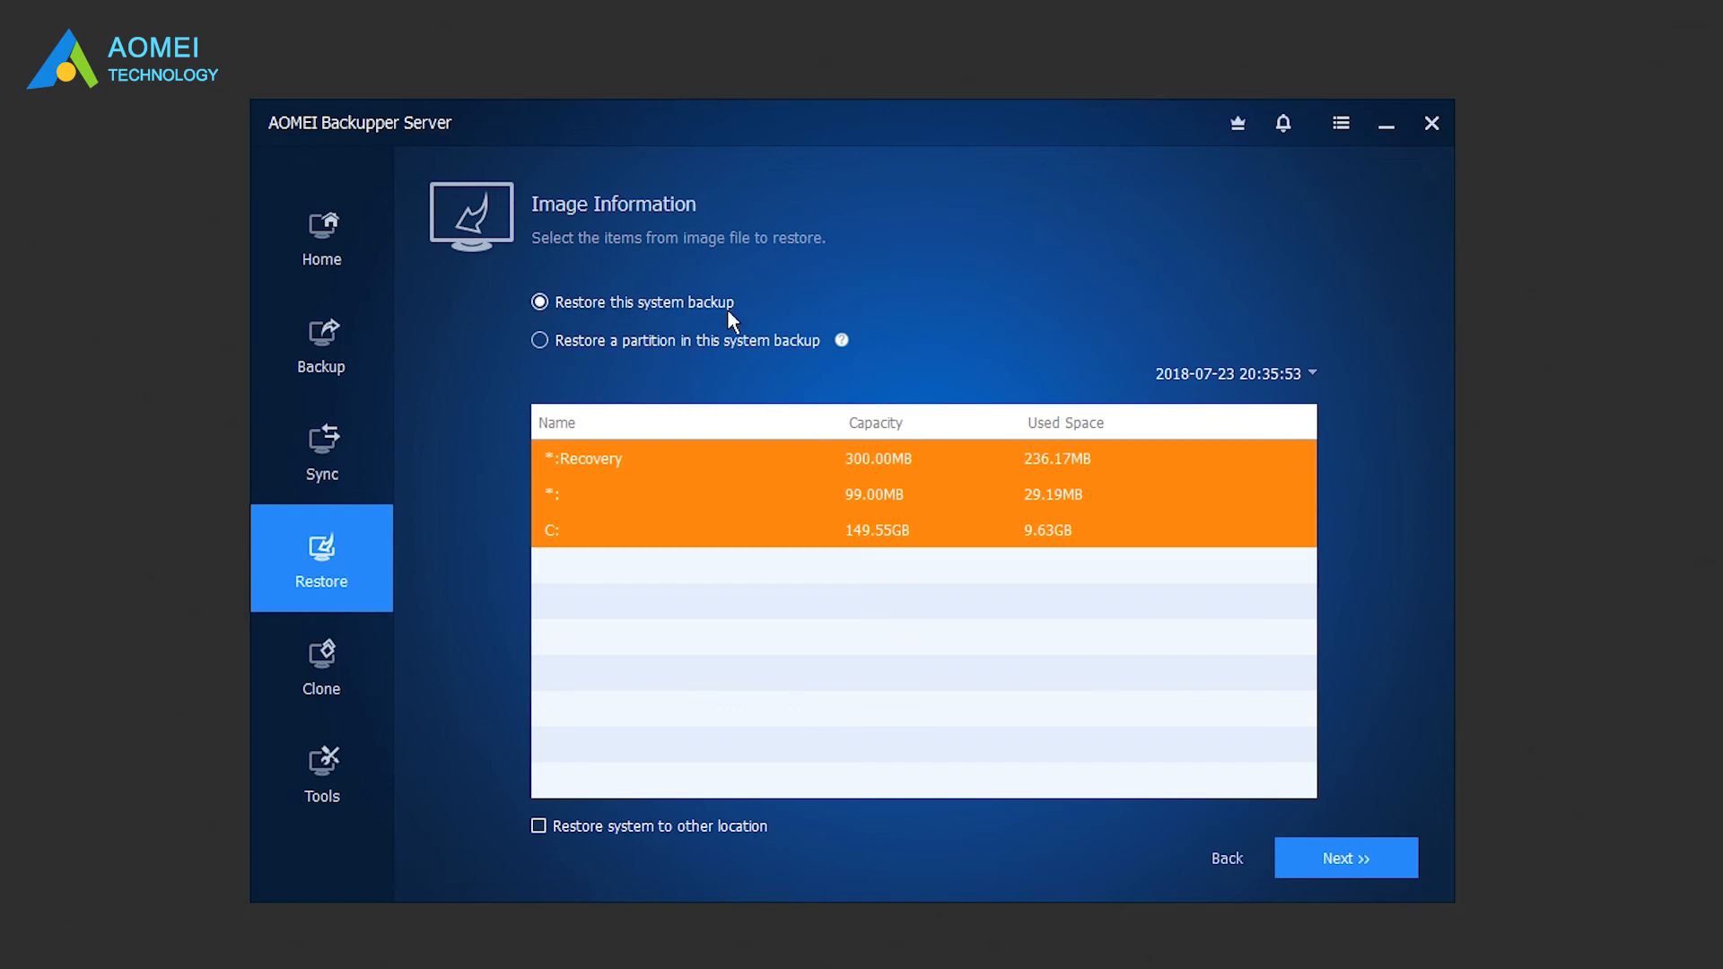
Step: Restore the system to another location, choosing partition G: on Disk2 as destination
left_click(540, 827)
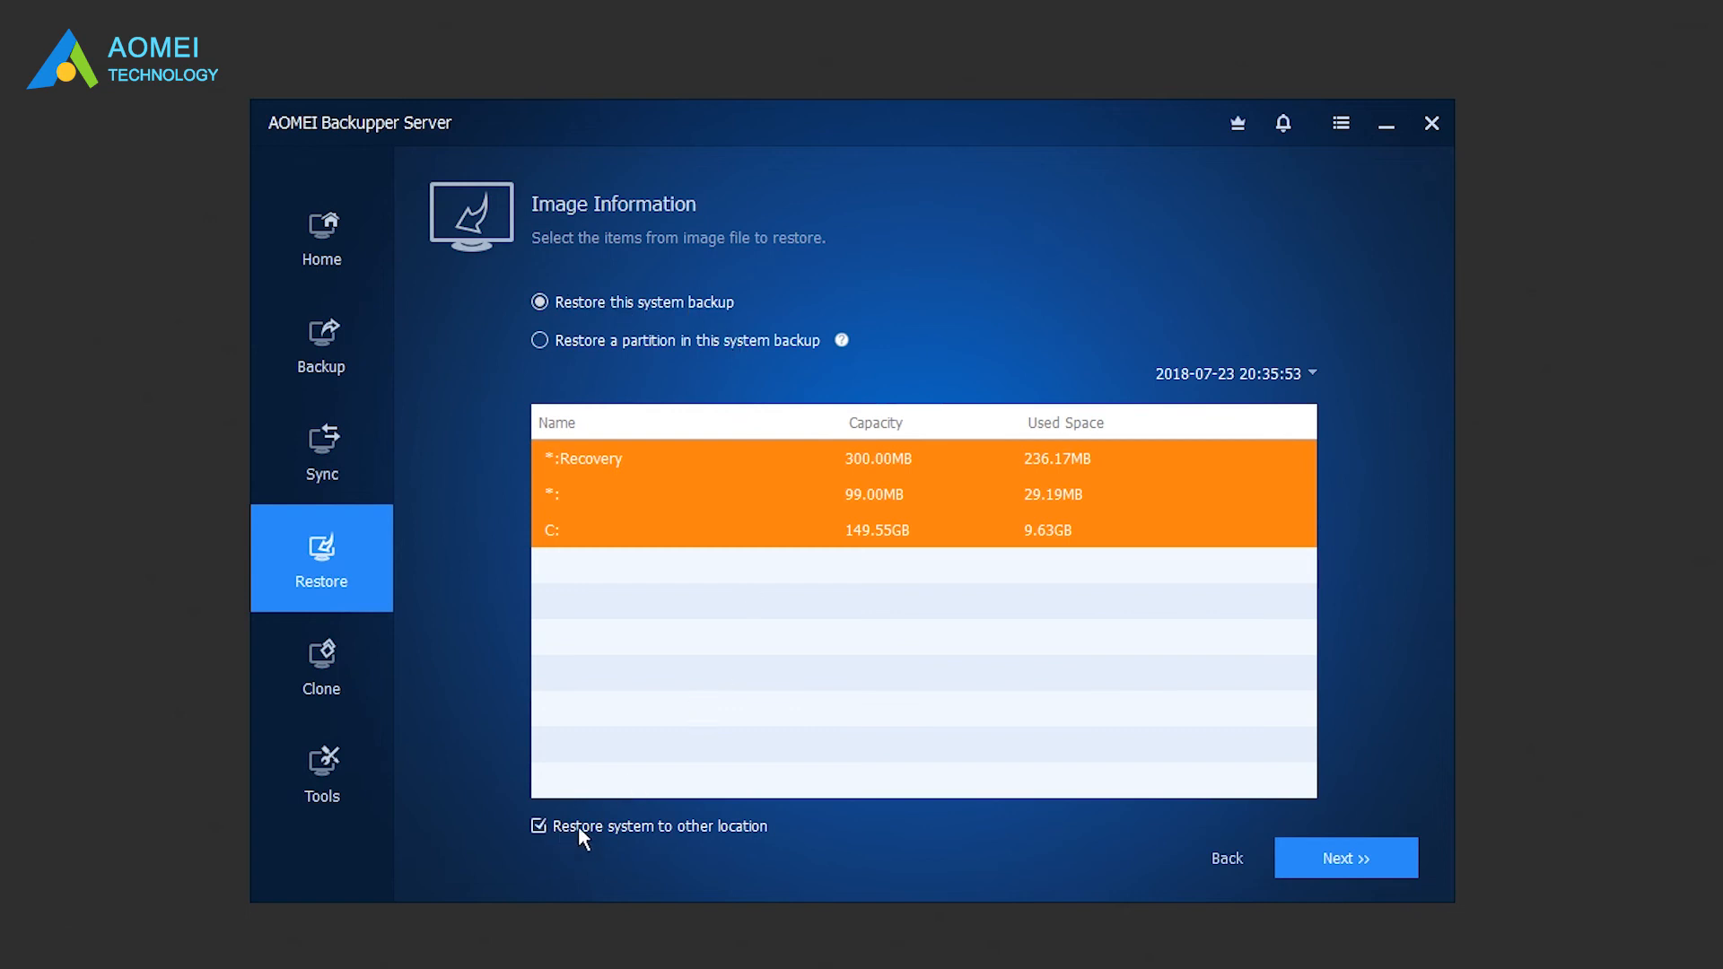
mouse_move(1062, 859)
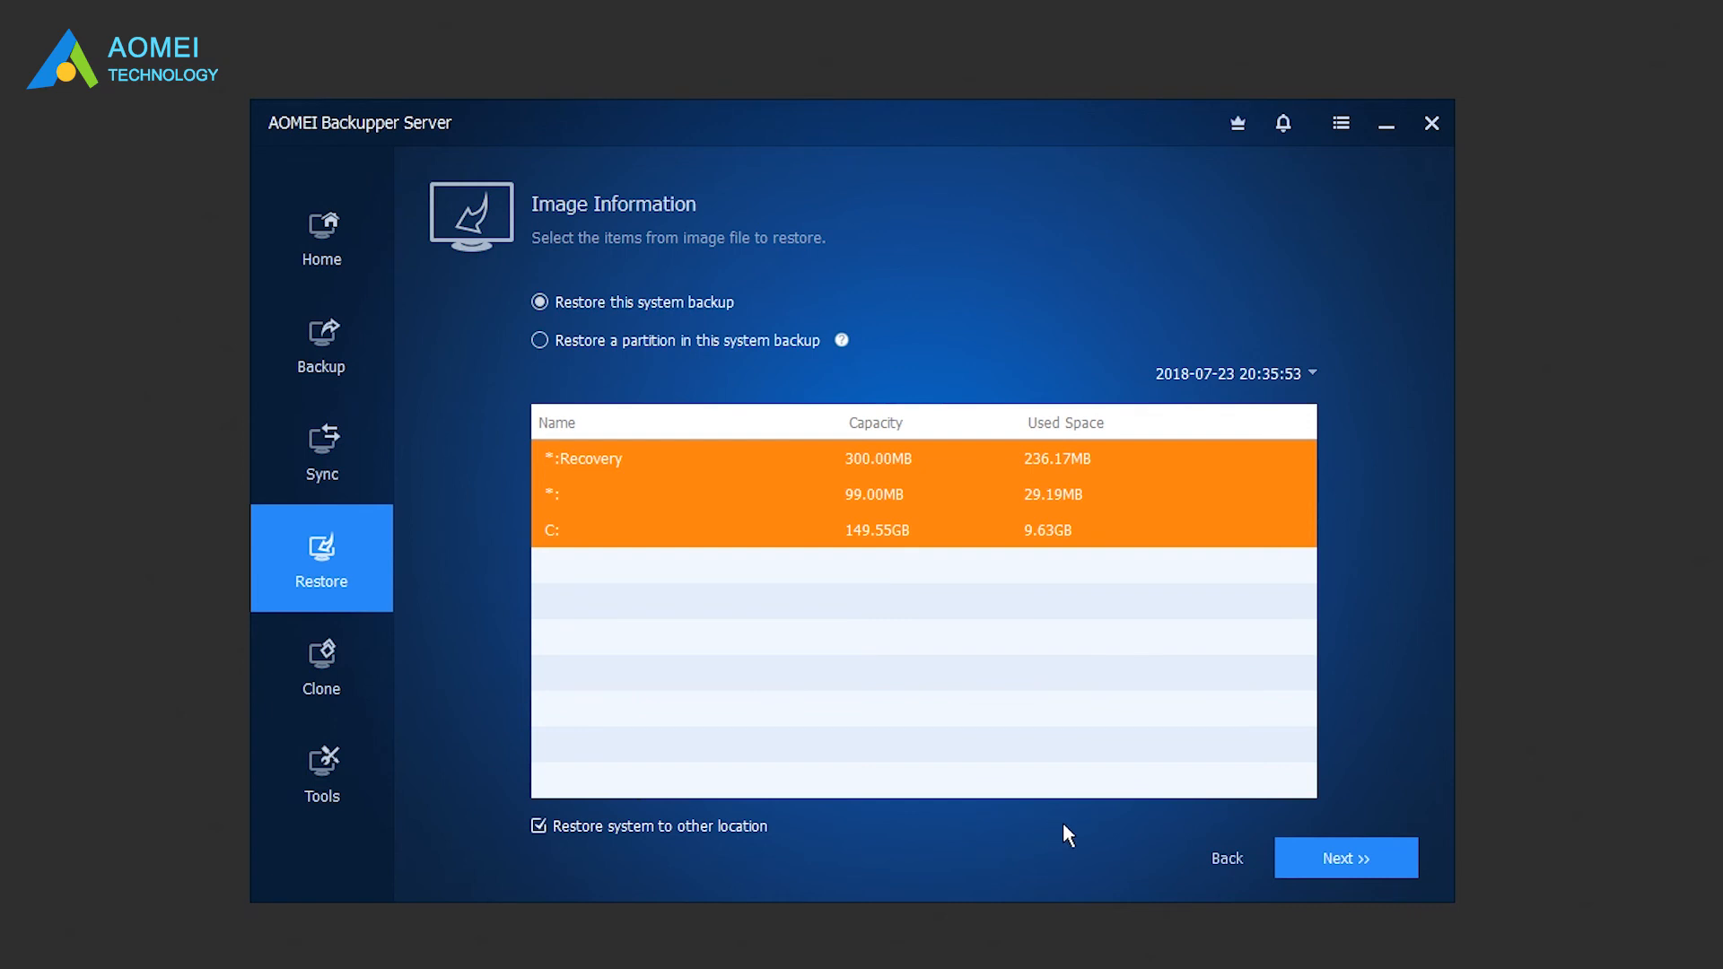
left_click(1347, 858)
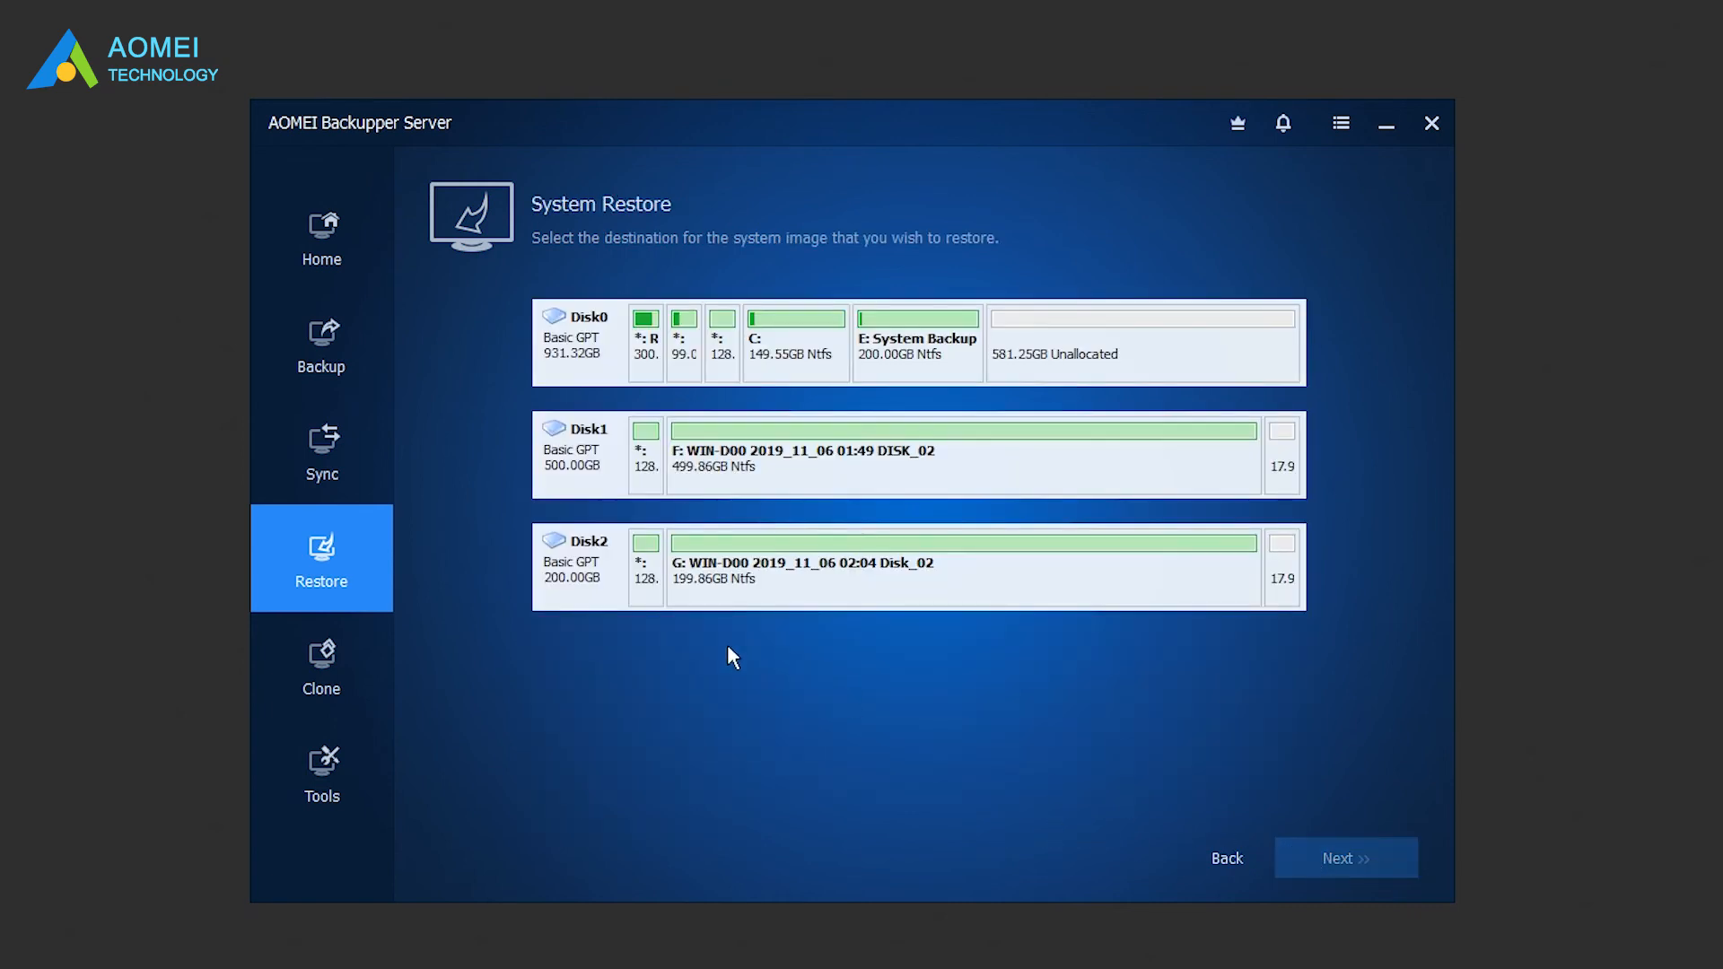
left_click(966, 567)
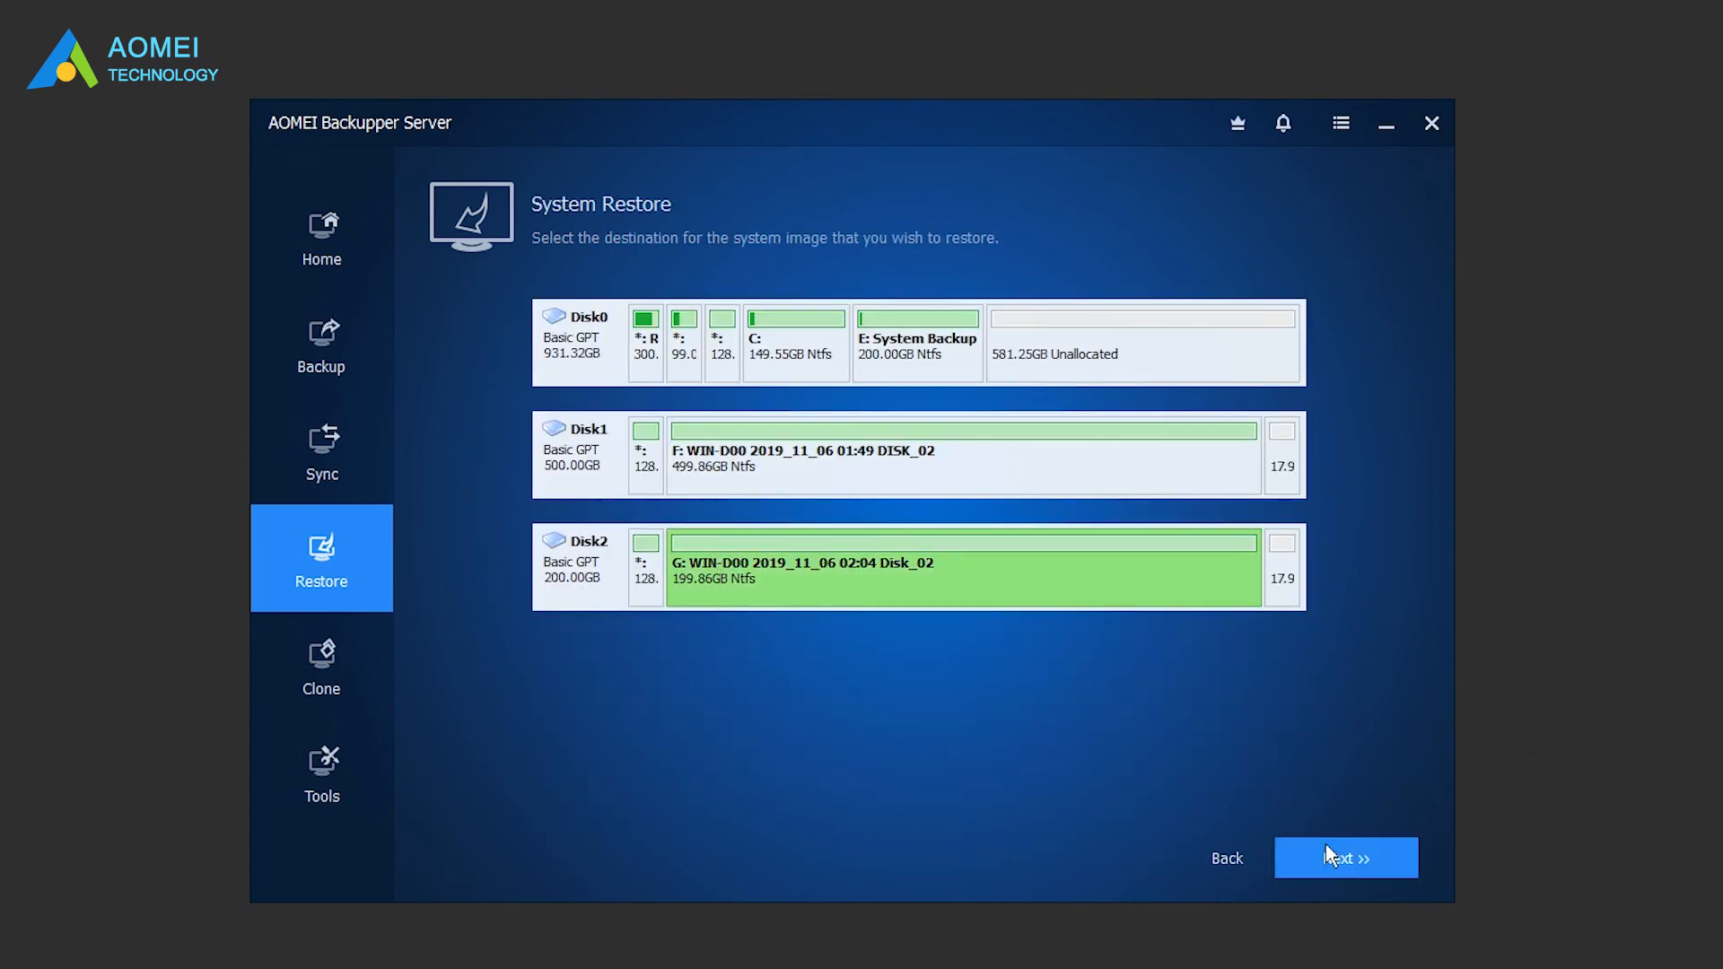
left_click(1346, 858)
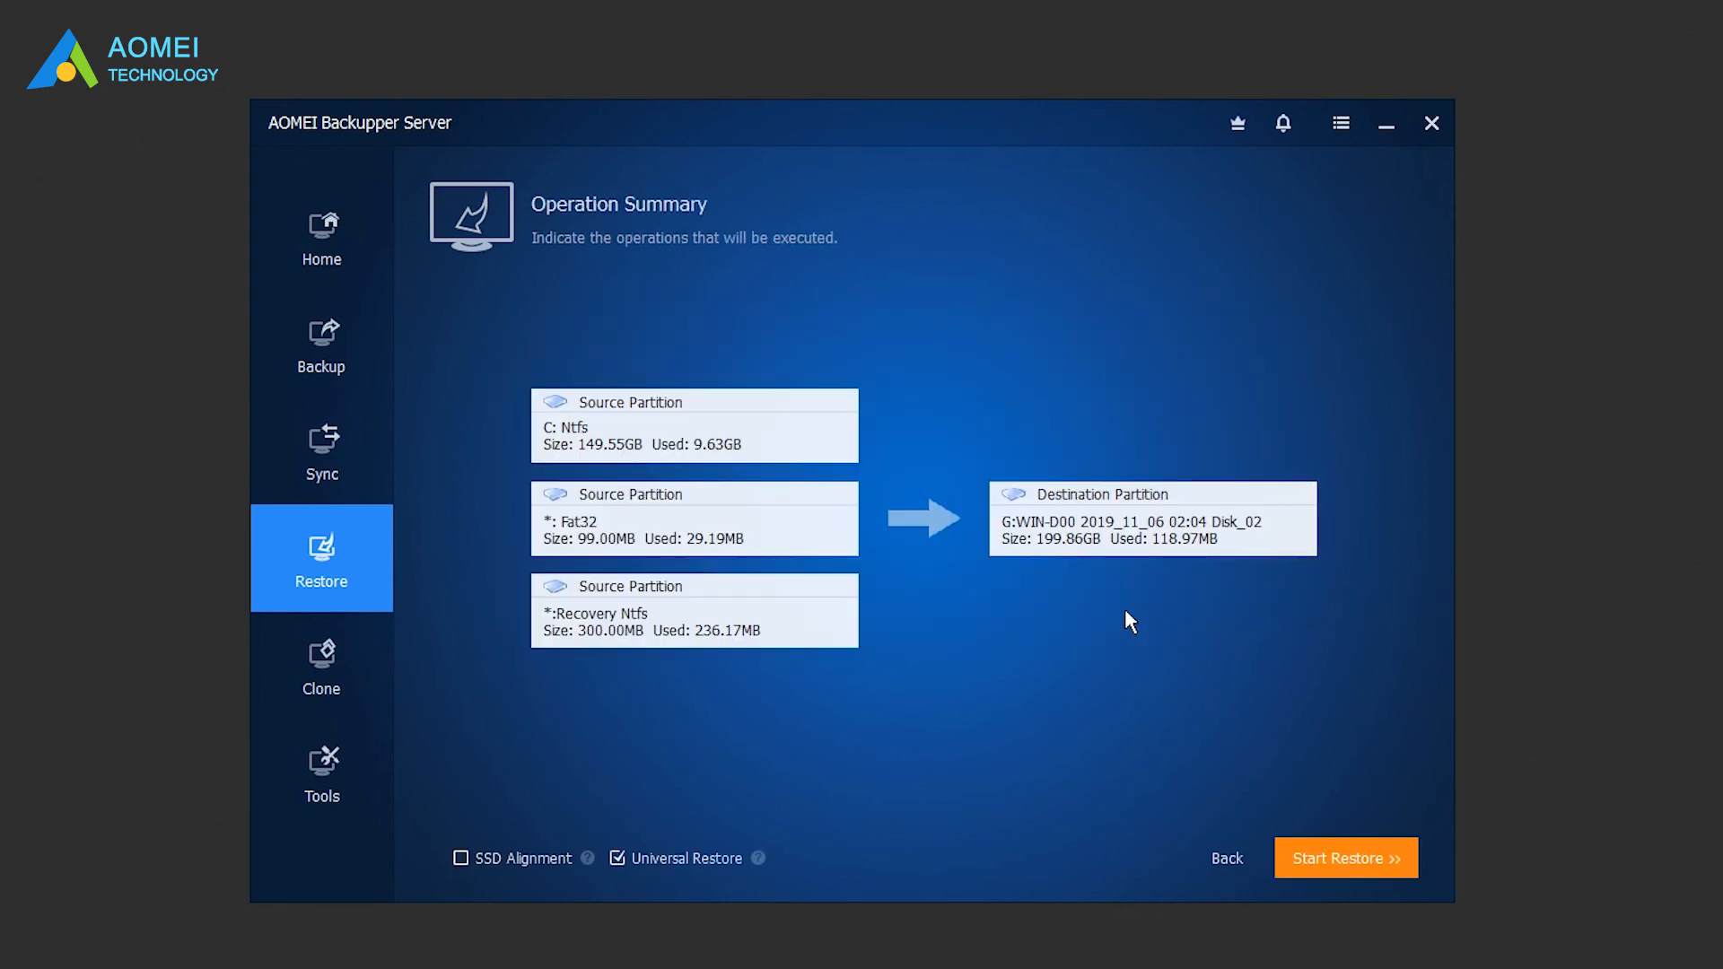
mouse_move(634, 884)
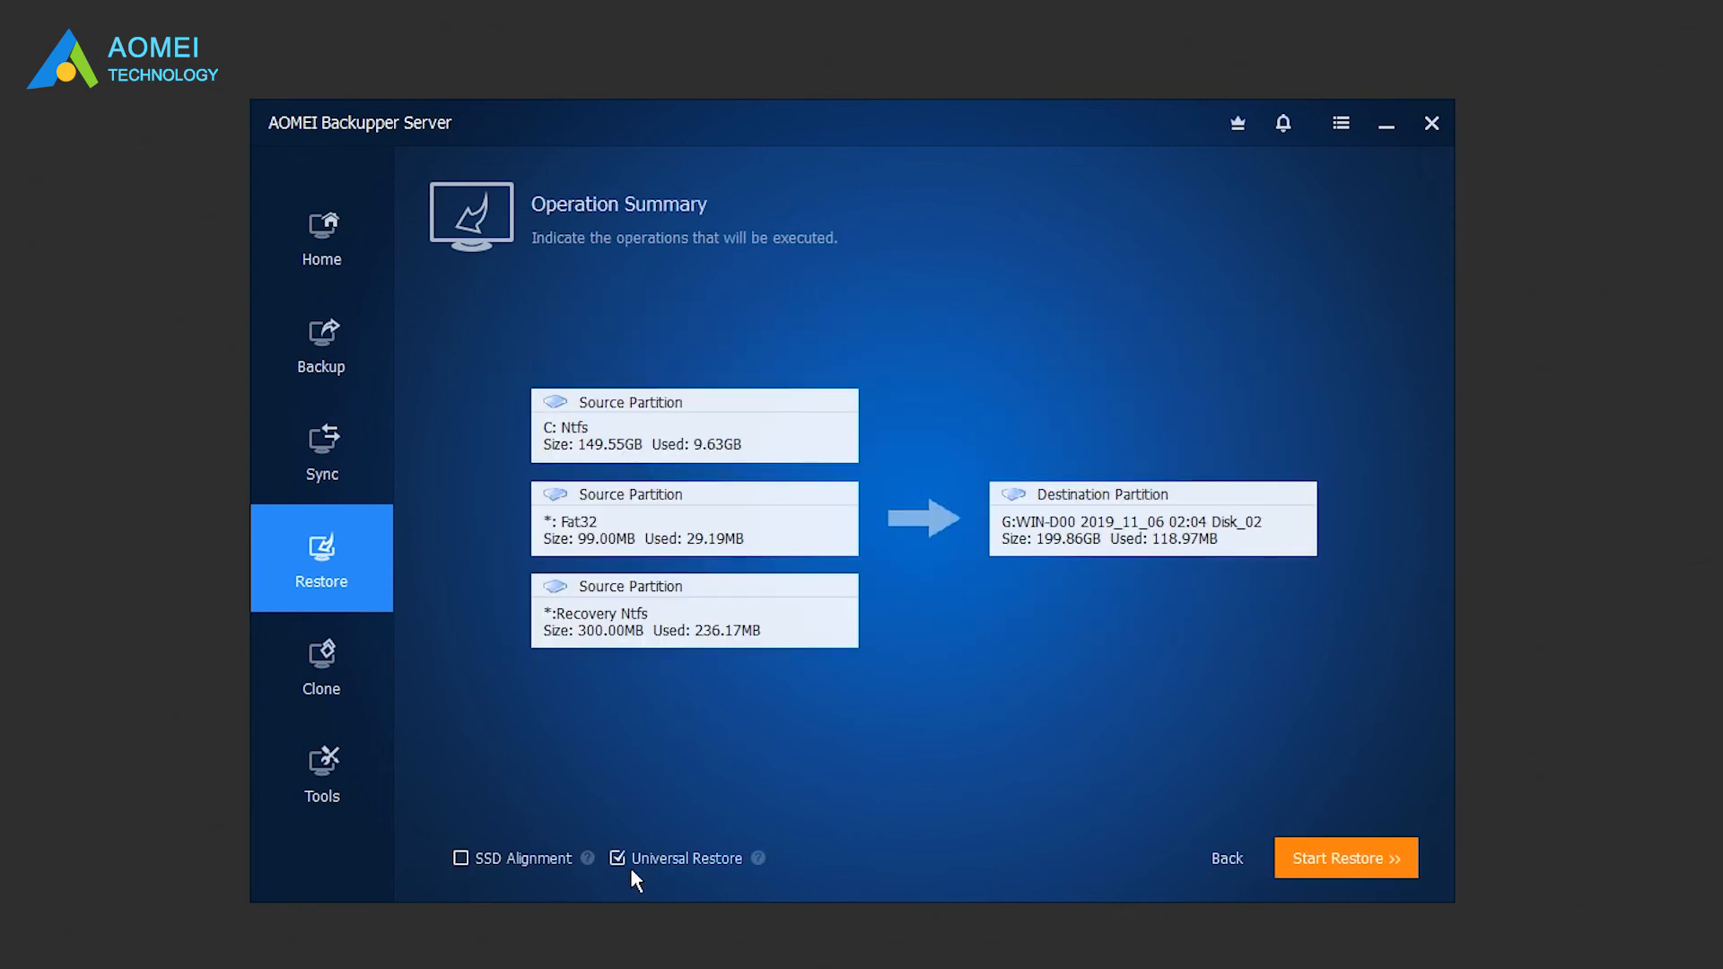
mouse_move(608, 893)
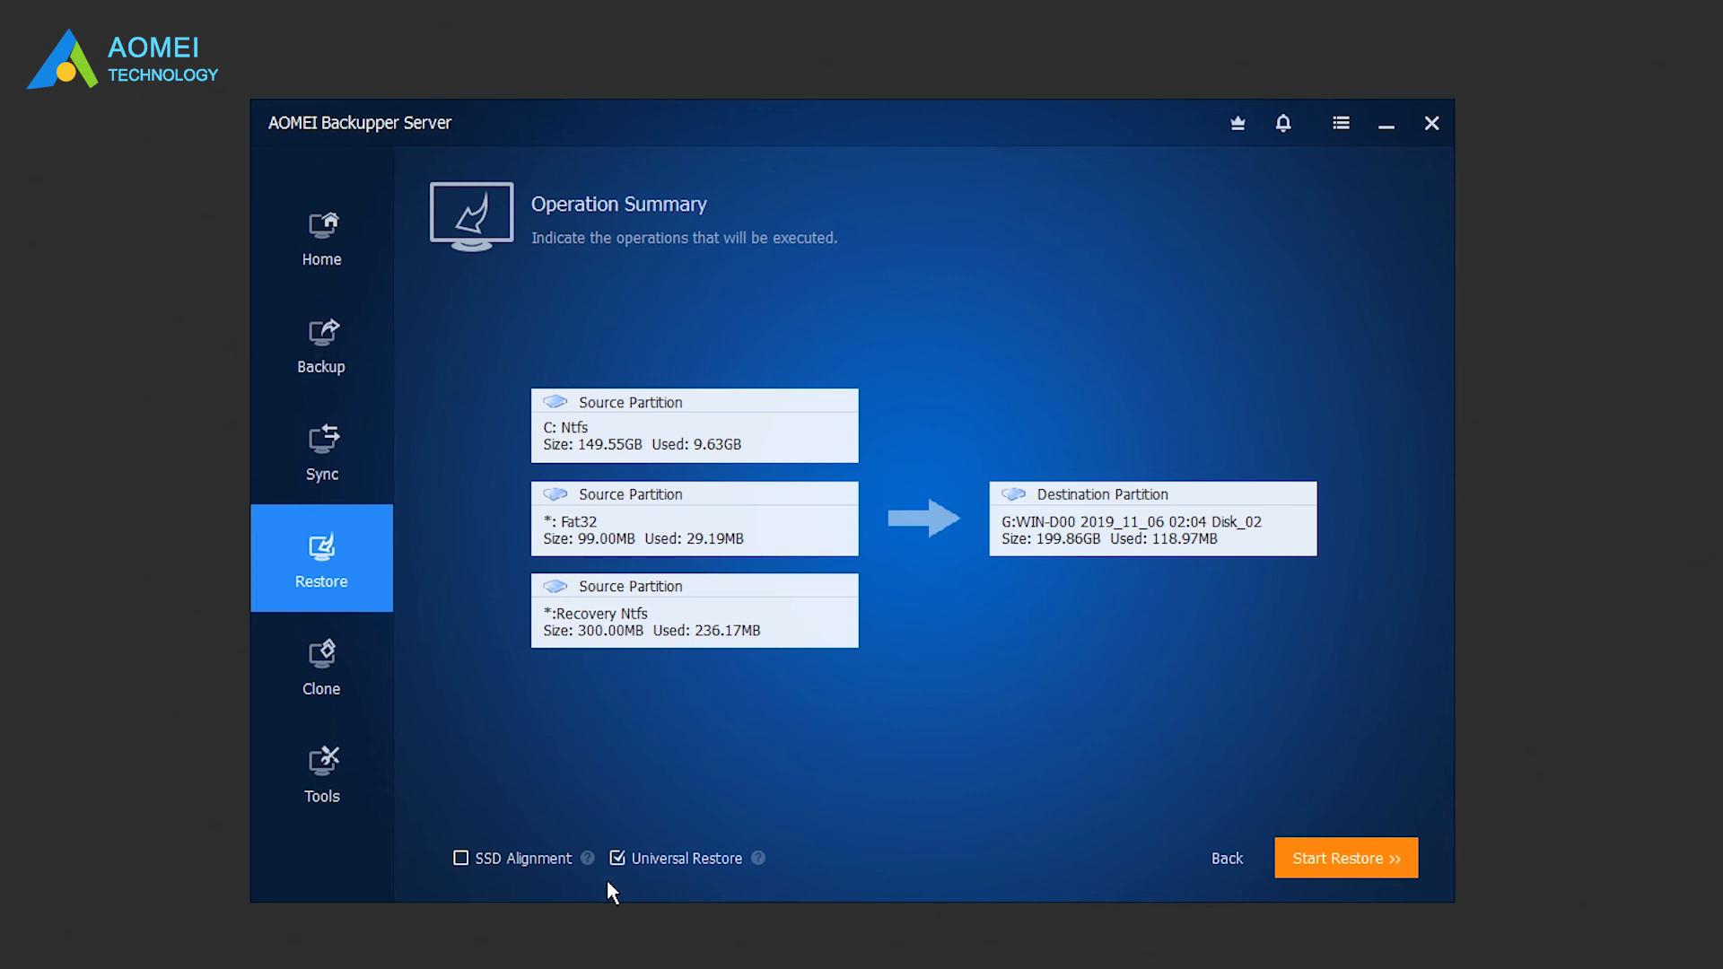
mouse_move(746, 884)
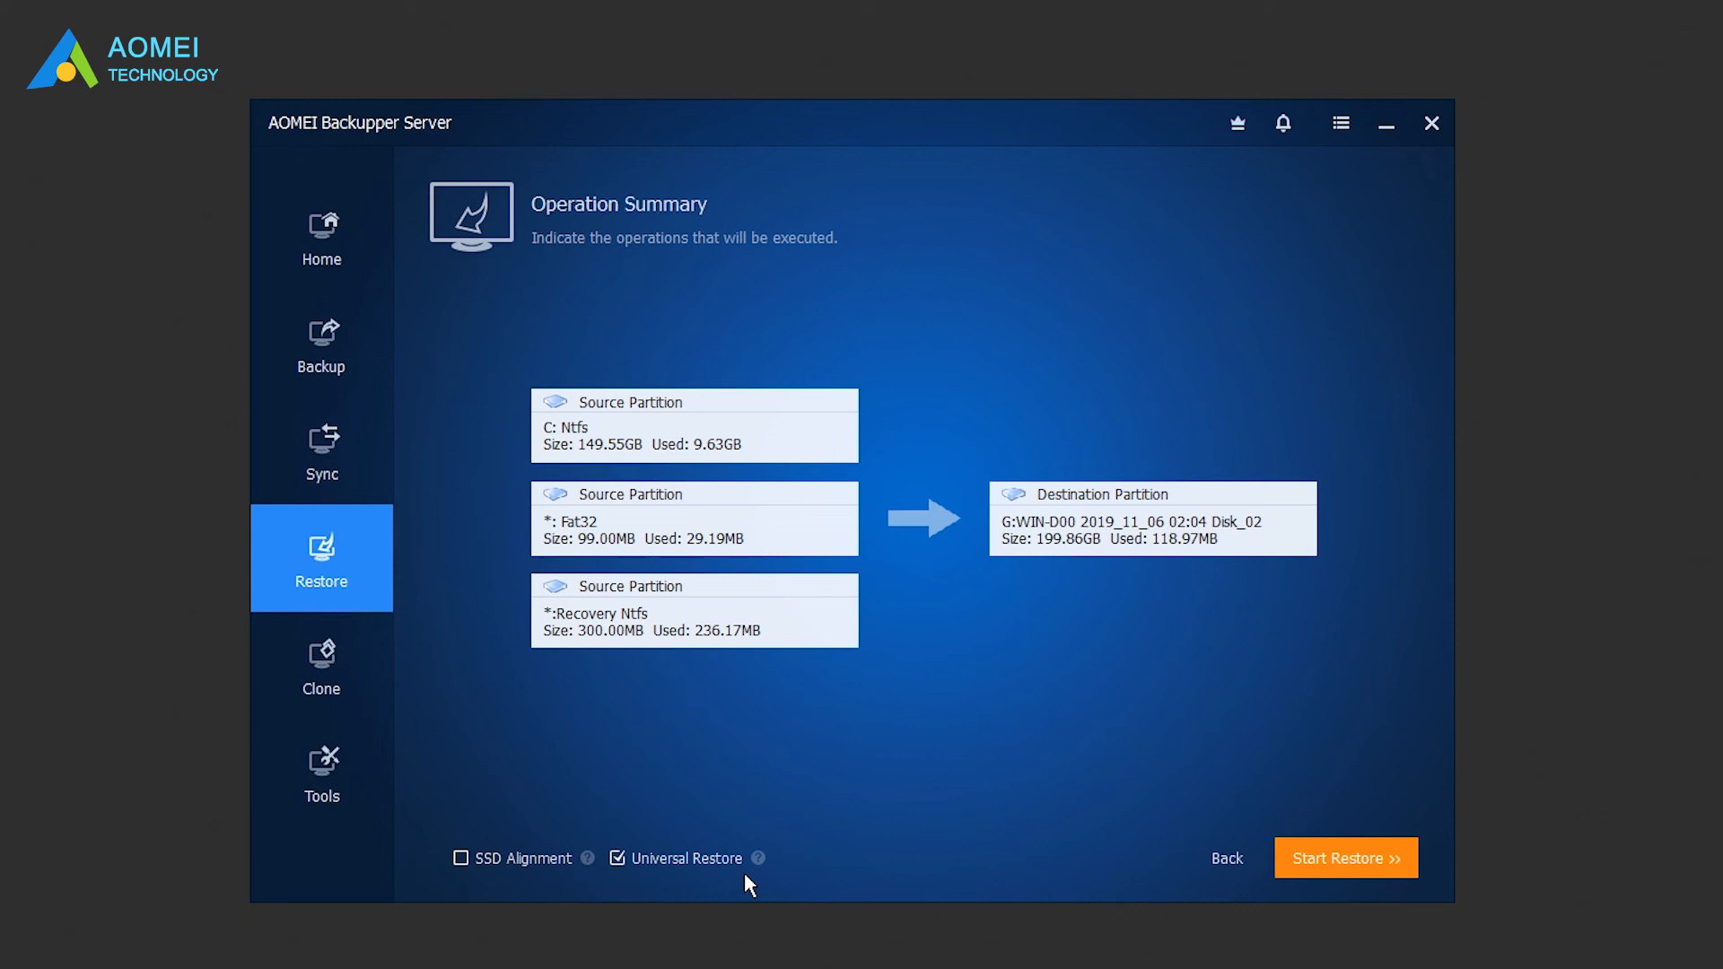
mouse_move(502, 871)
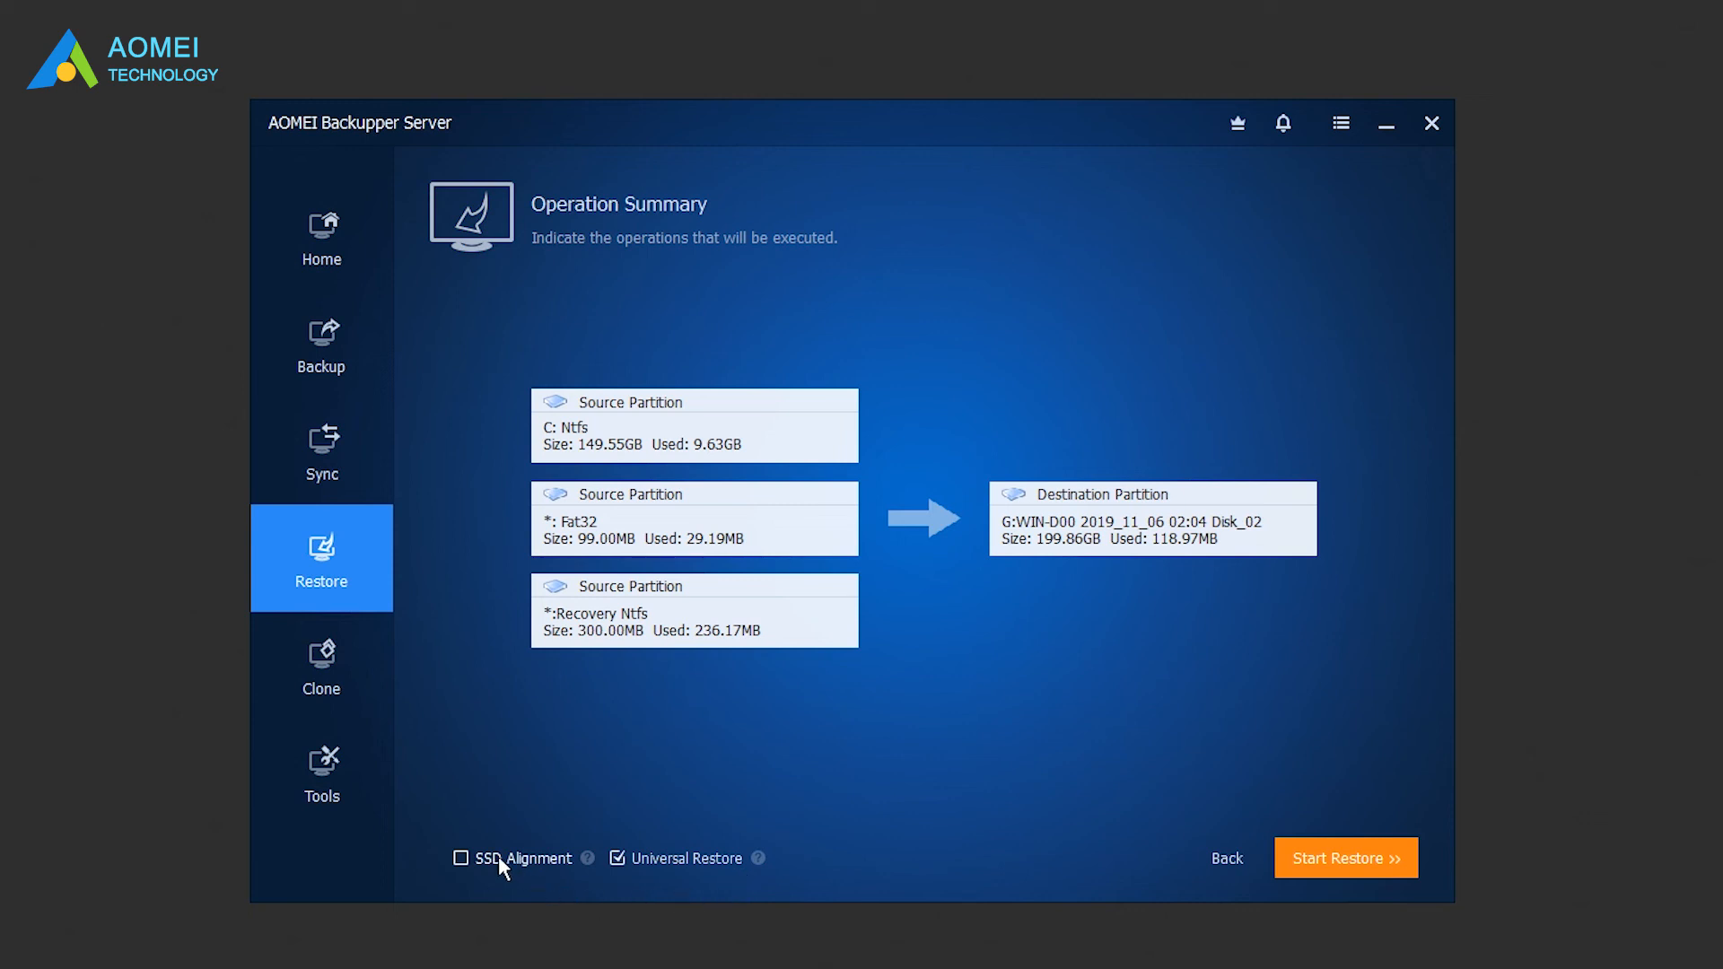
Step: Tick SSD Alignment on the Operation Summary, keeping Universal Restore enabled
left_click(461, 859)
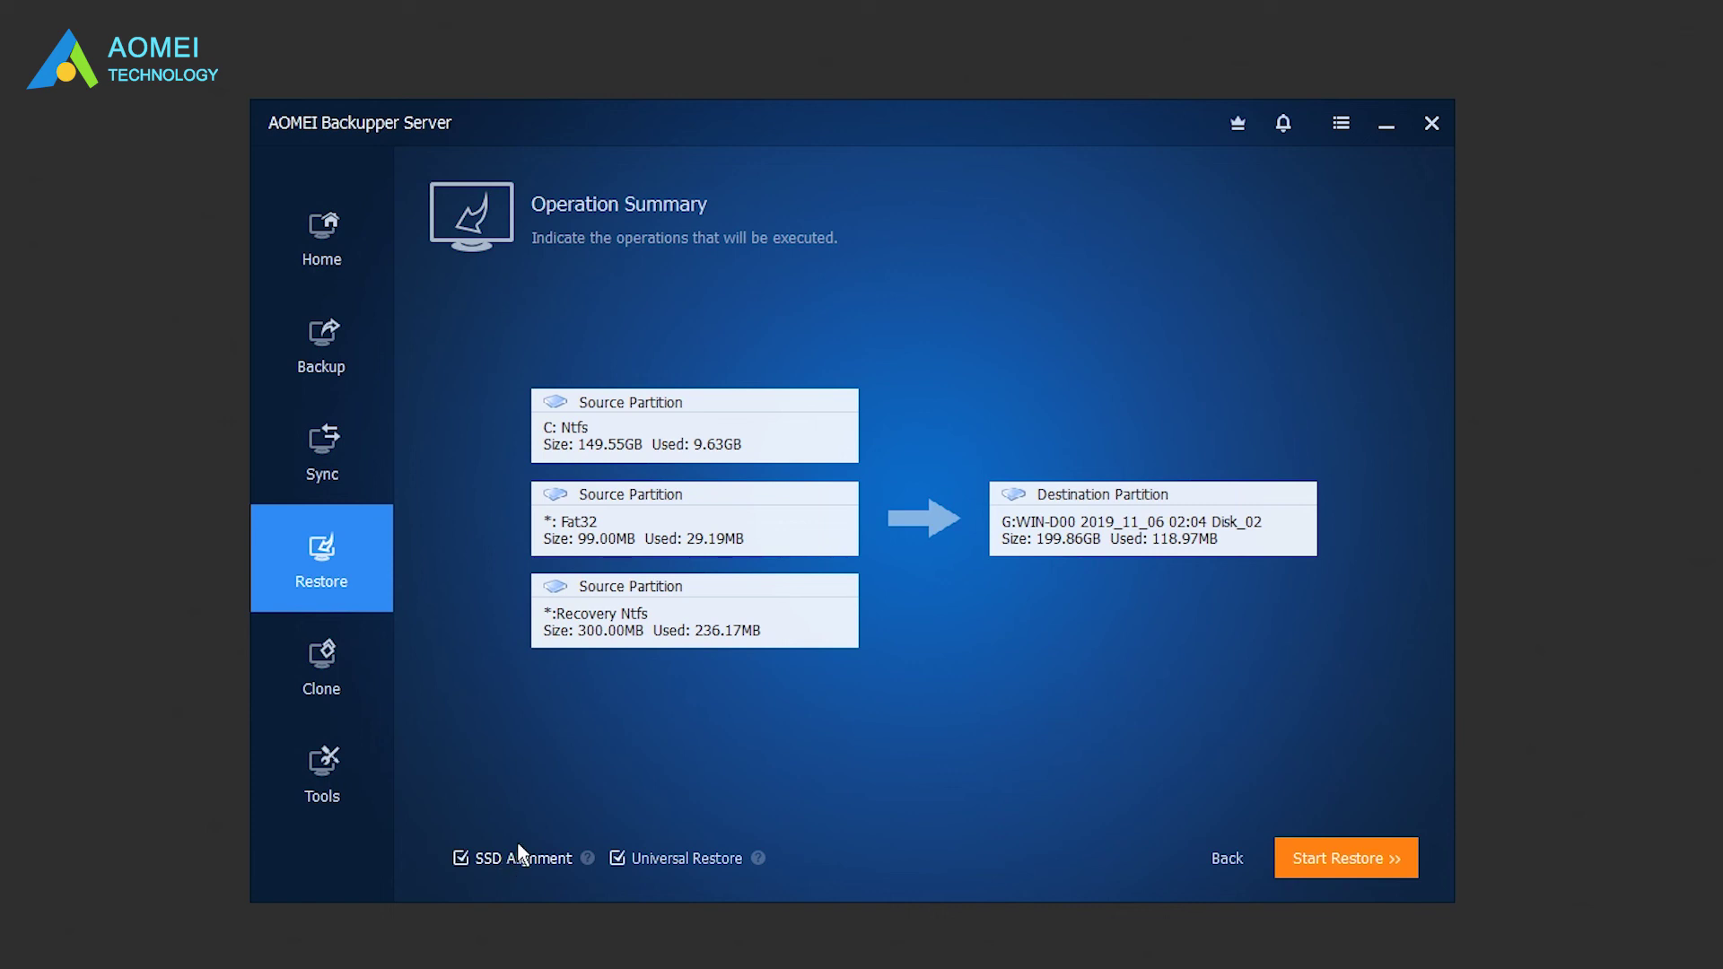
mouse_move(859, 838)
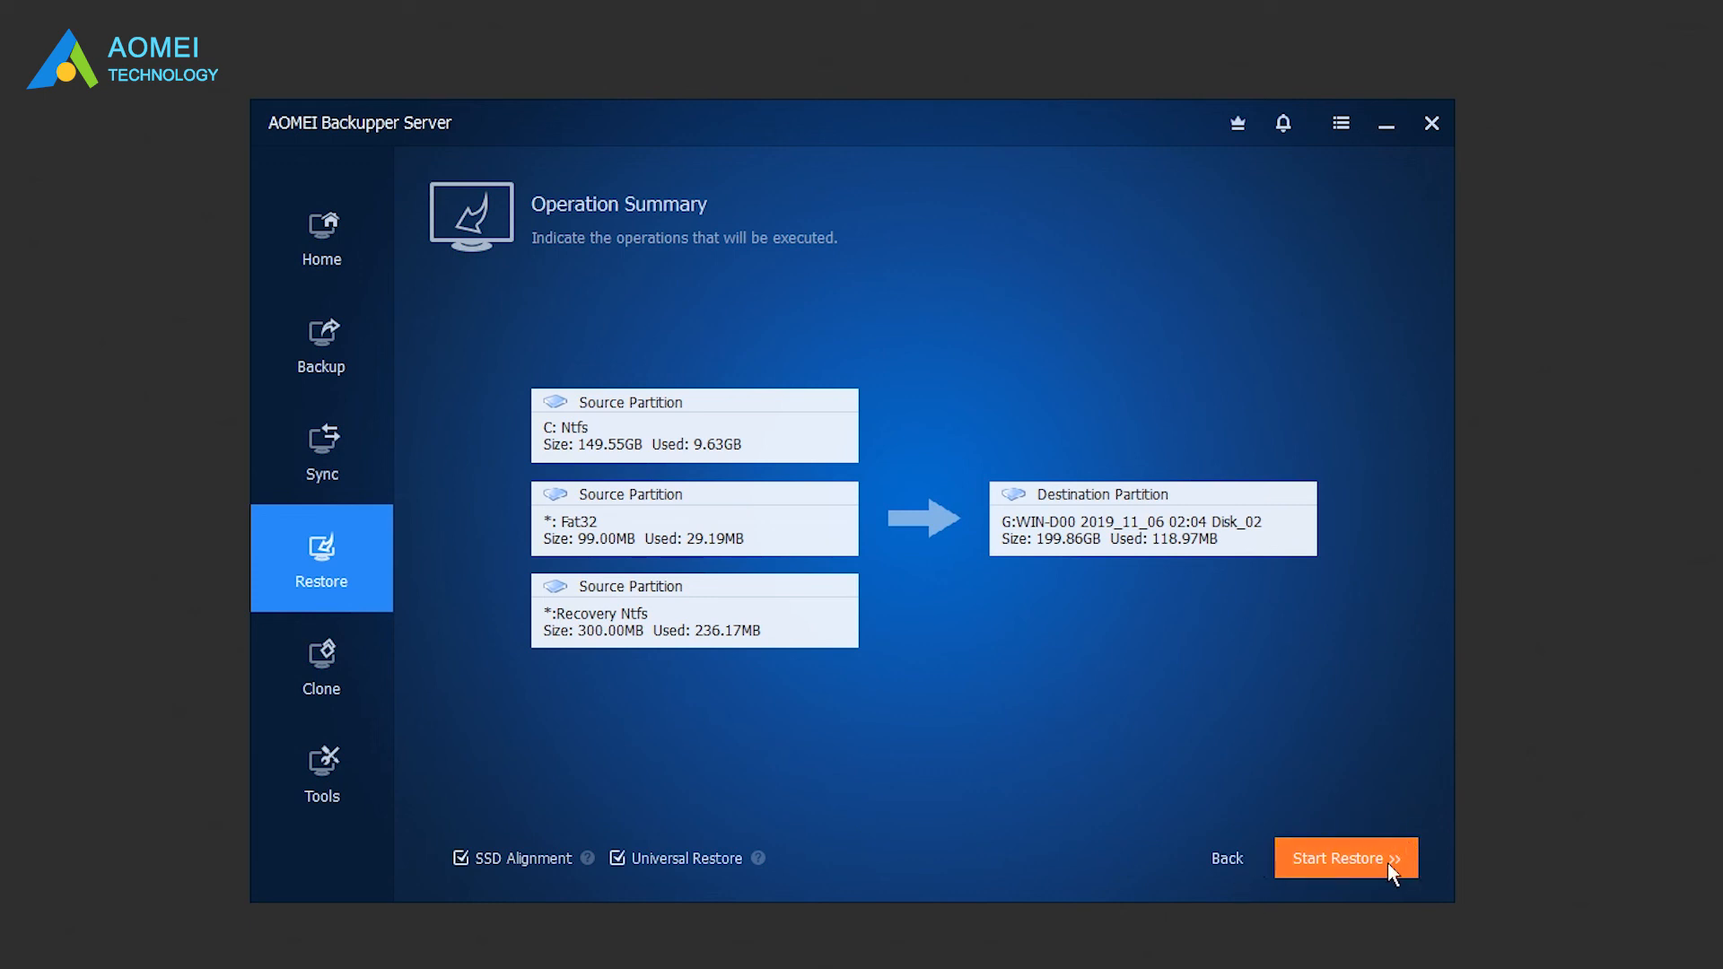
mouse_move(1430, 871)
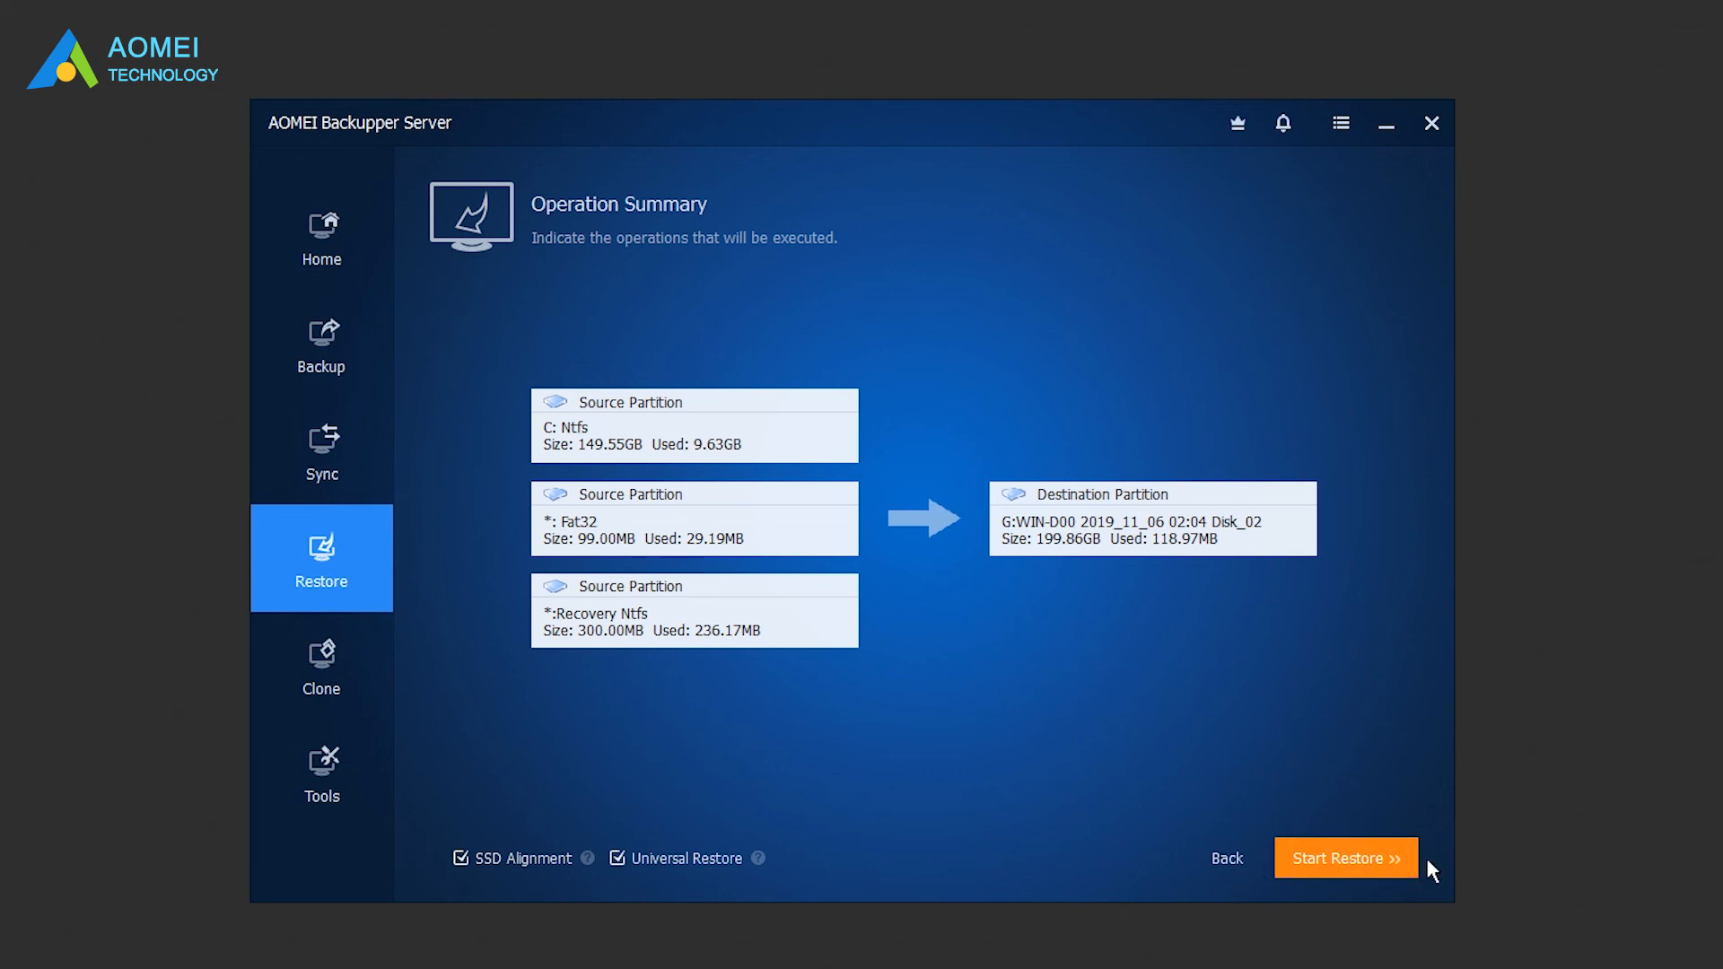